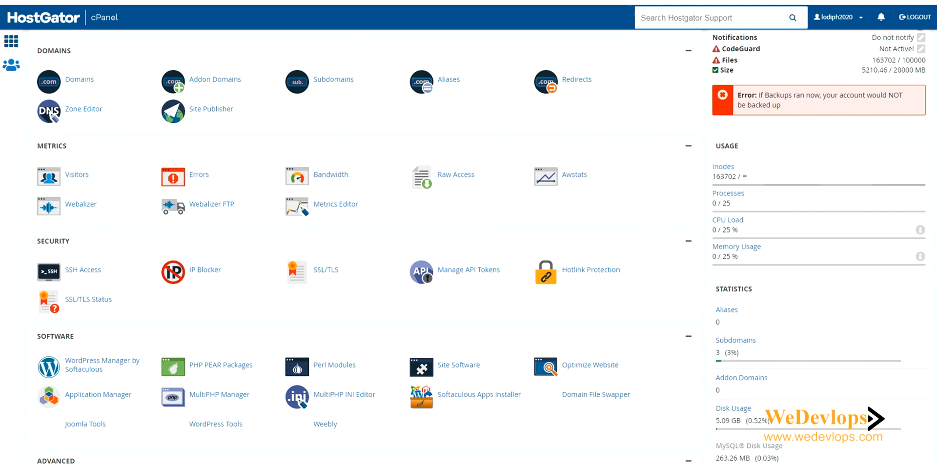
pyautogui.moveTo(791, 209)
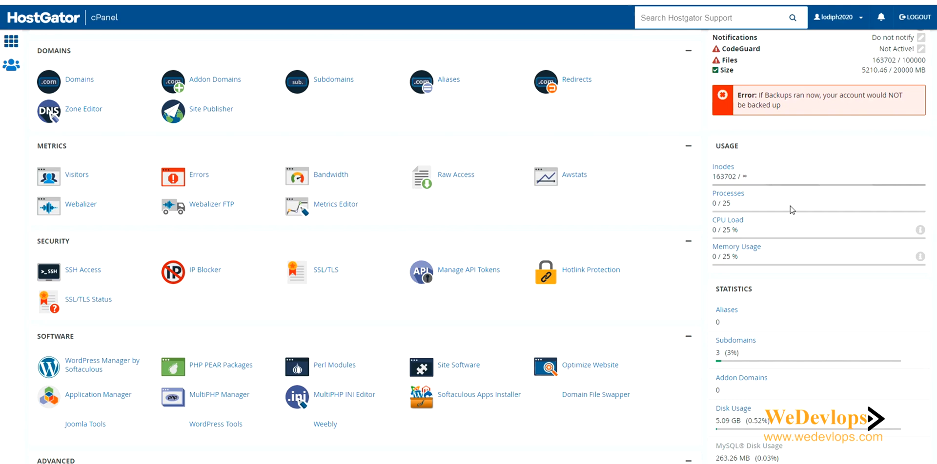
pyautogui.moveTo(714, 182)
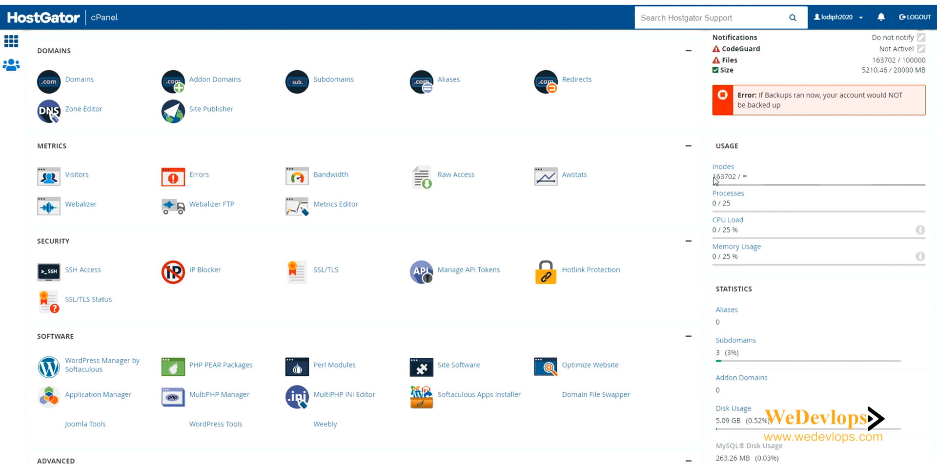
pyautogui.moveTo(723, 203)
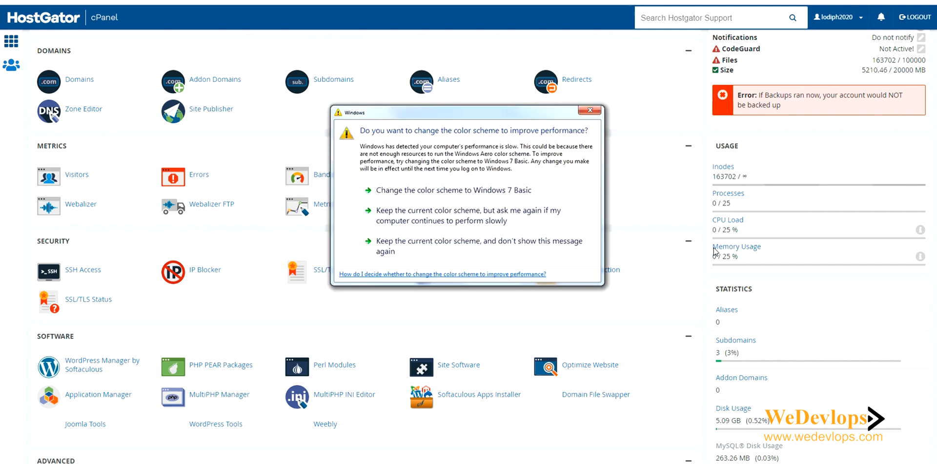
# Start the OpenCart installation from the Softaculous Apps Installer's top scripts list.
pyautogui.click(589, 110)
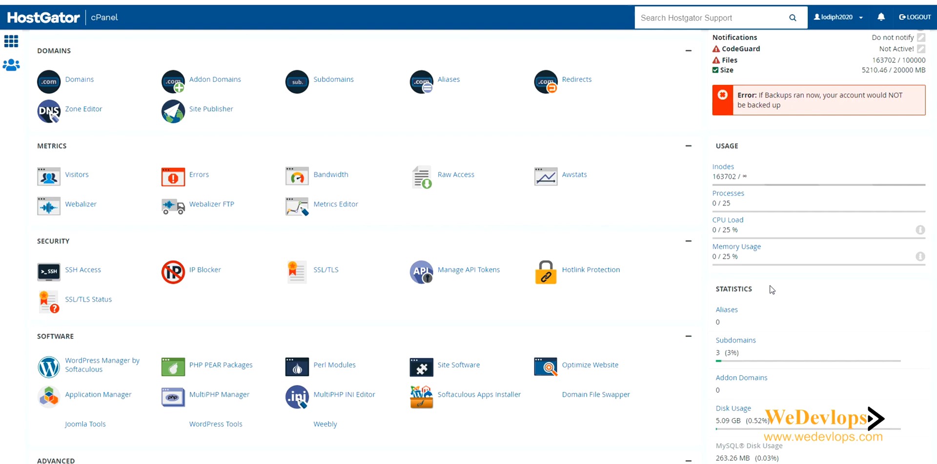
pyautogui.moveTo(778, 296)
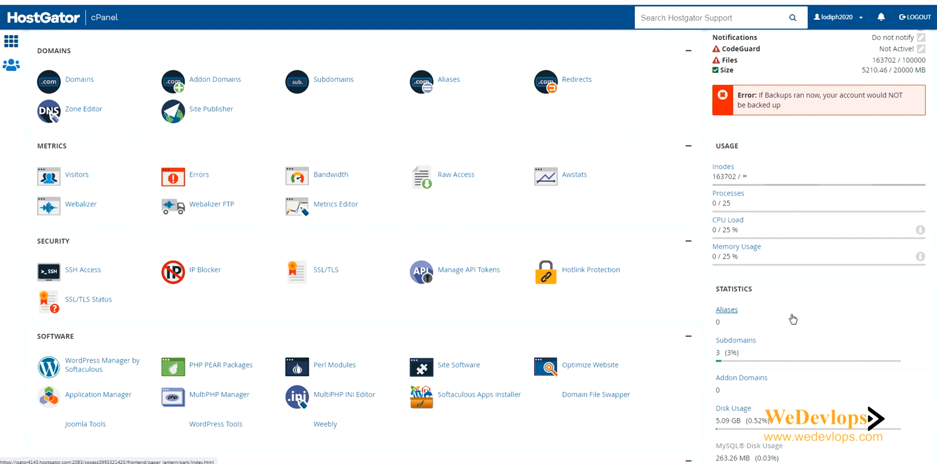
pyautogui.moveTo(356, 94)
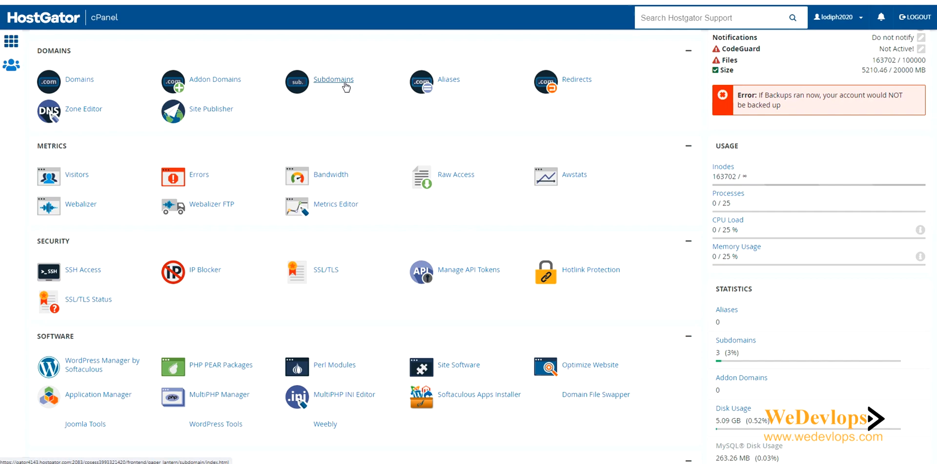
pyautogui.moveTo(478, 394)
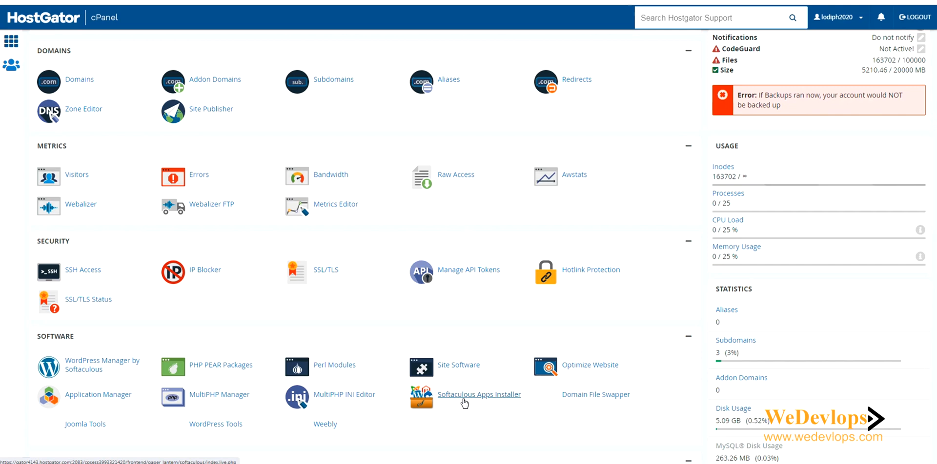
pyautogui.moveTo(273, 145)
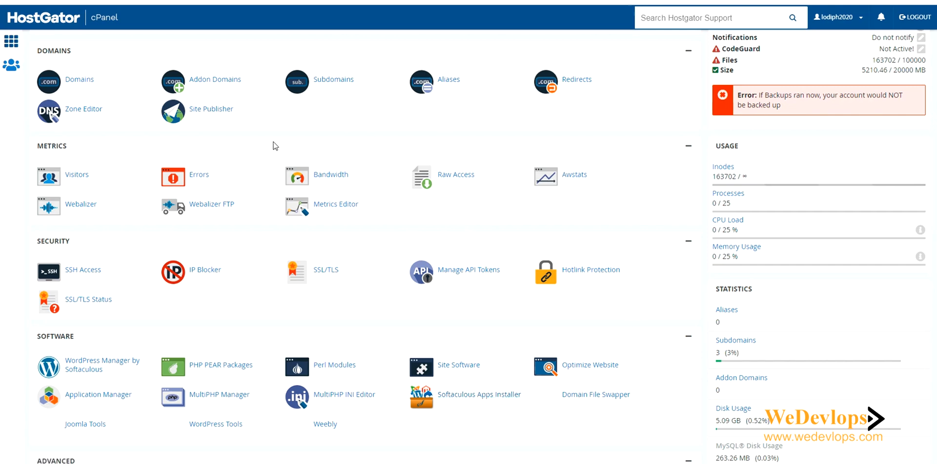
pyautogui.moveTo(144, 250)
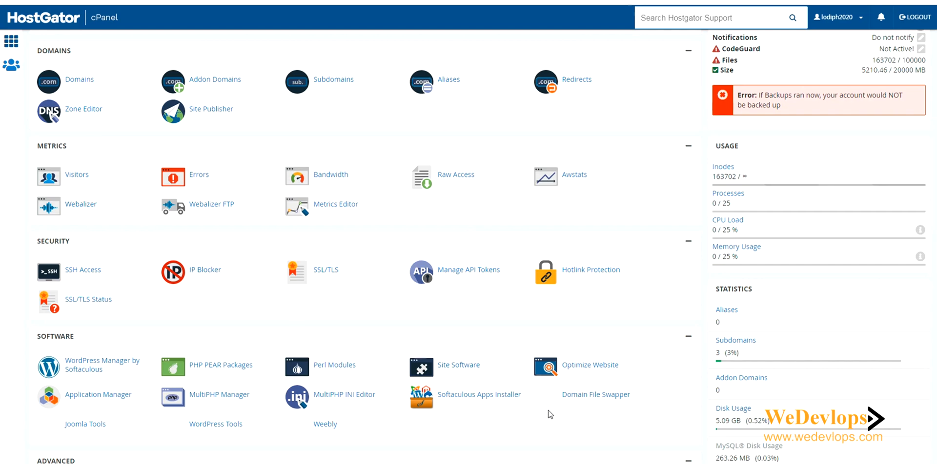
pyautogui.moveTo(49, 365)
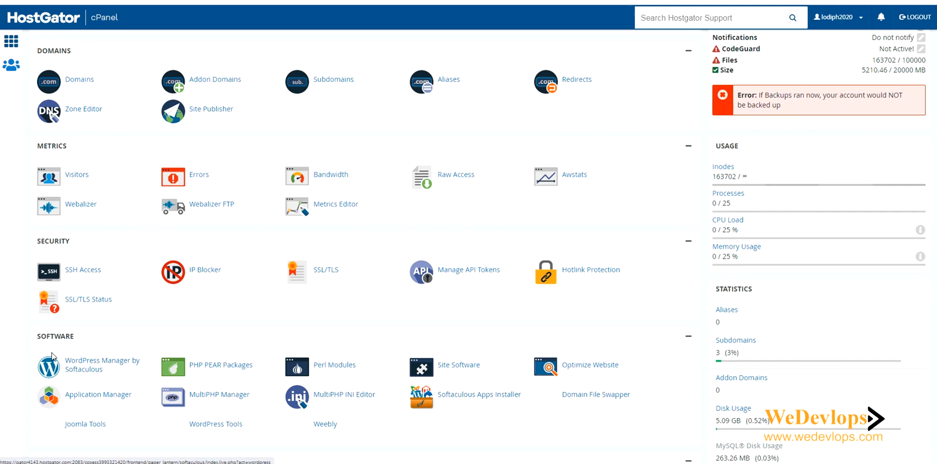
pyautogui.moveTo(478, 395)
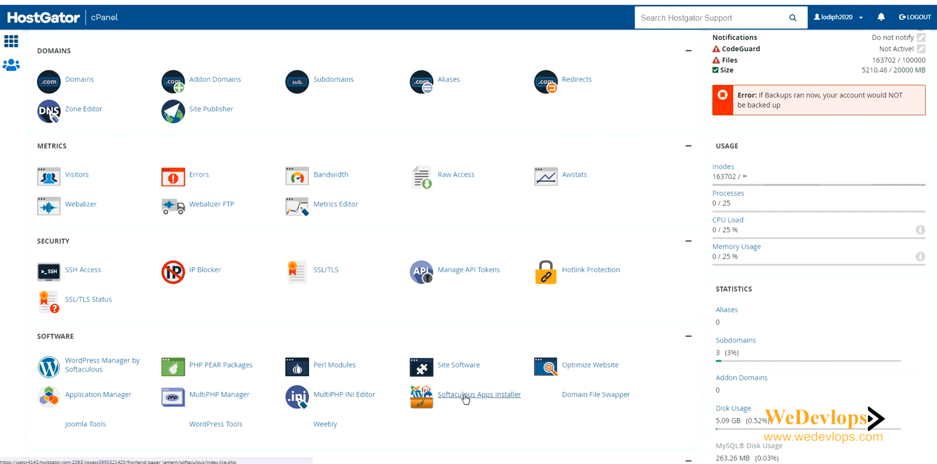
pyautogui.click(478, 394)
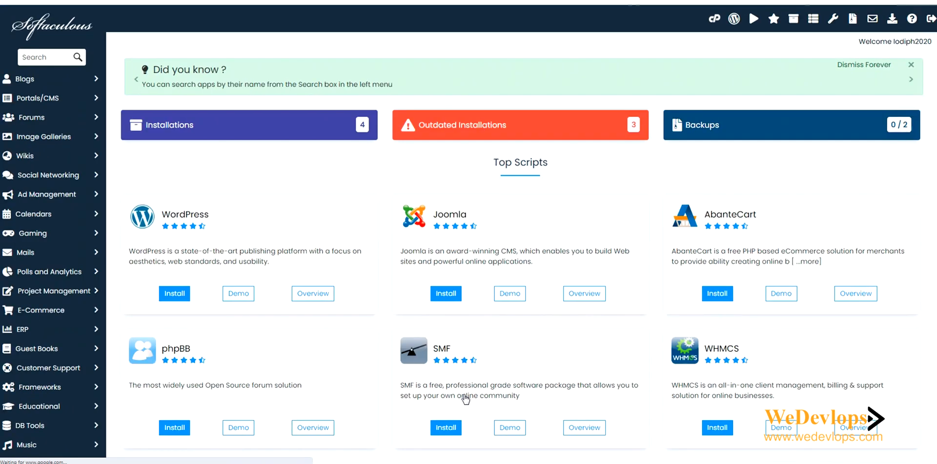
pyautogui.moveTo(714, 359)
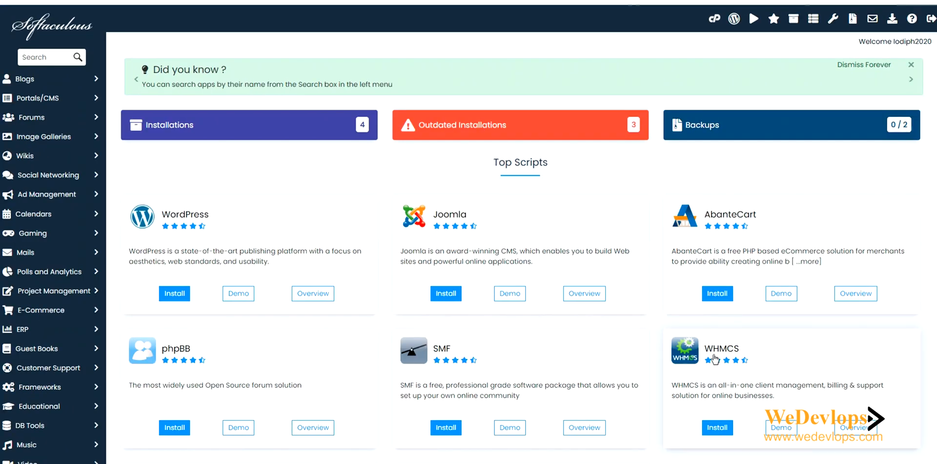
pyautogui.moveTo(675, 347)
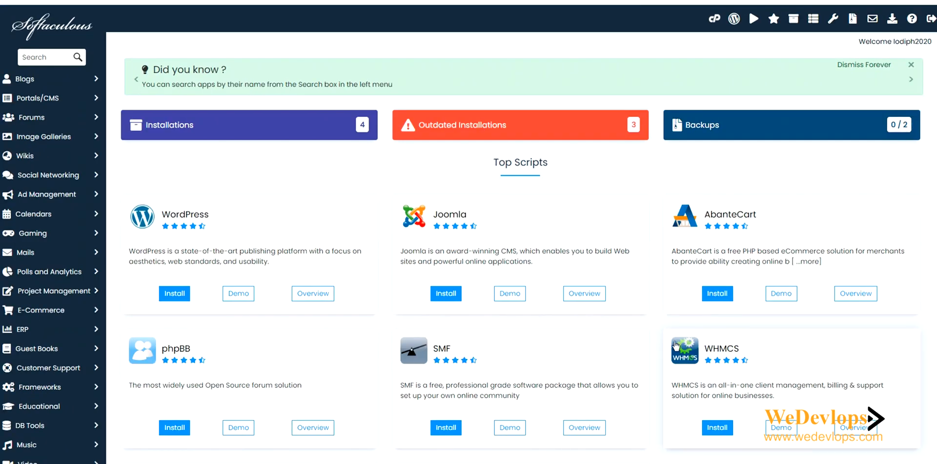
pyautogui.moveTo(751, 338)
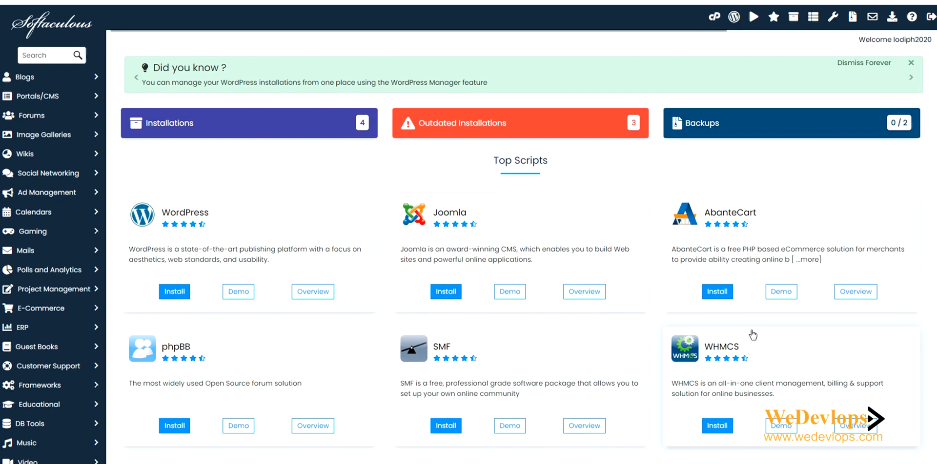
pyautogui.scroll(-3)
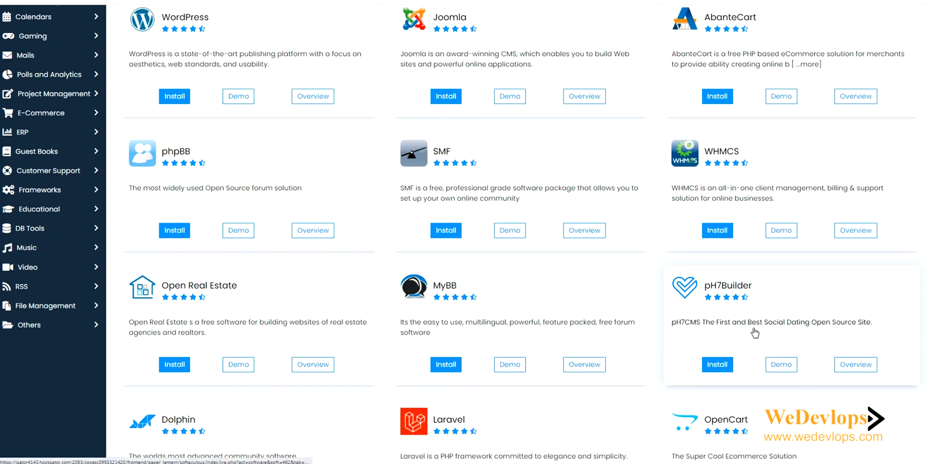
pyautogui.scroll(-3)
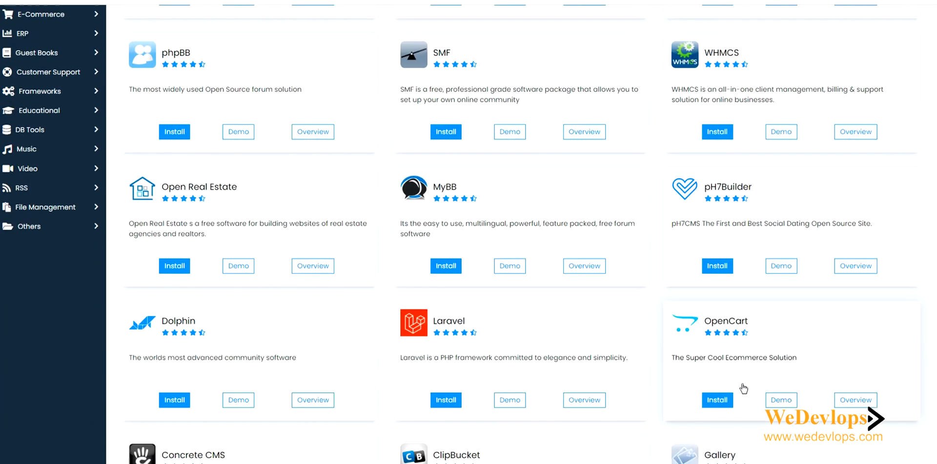
pyautogui.moveTo(717, 400)
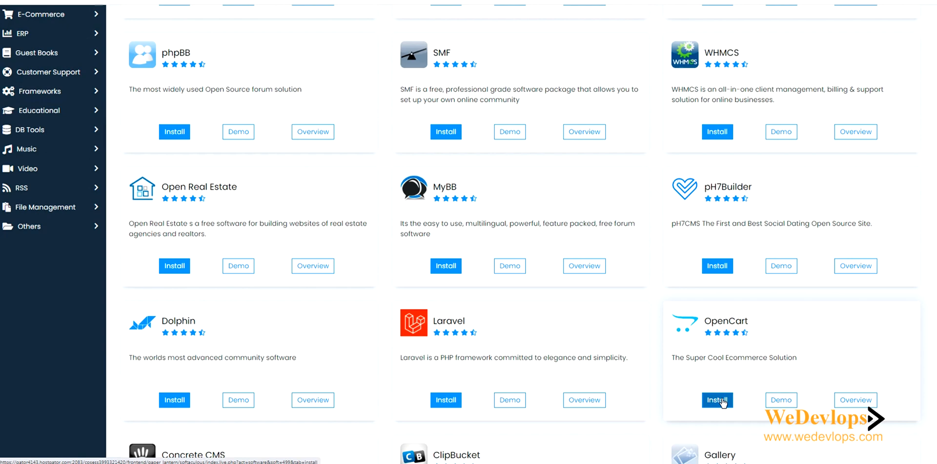
pyautogui.click(716, 400)
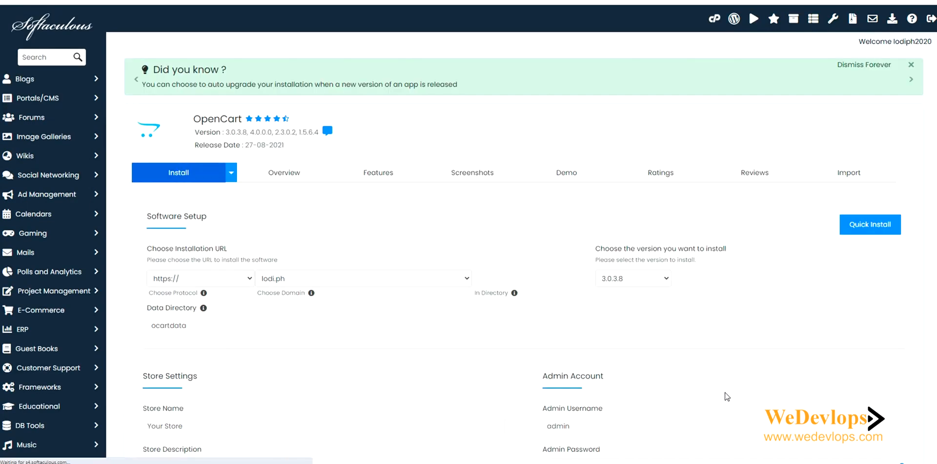
pyautogui.moveTo(302, 147)
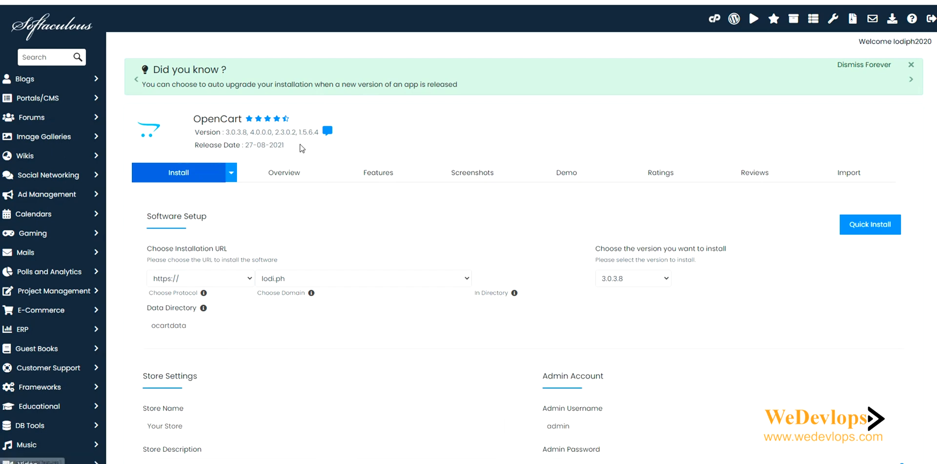
# Target the wedevlops.lodi.ph domain with installation directory oc4.
pyautogui.click(910, 79)
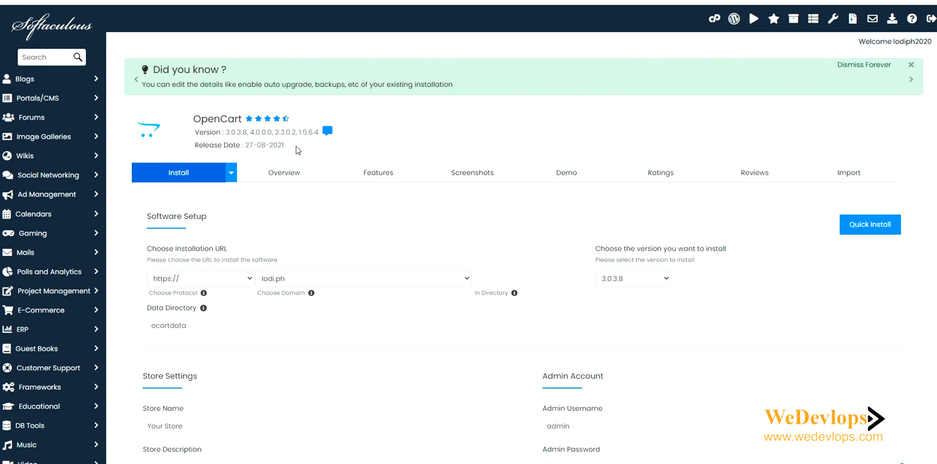
pyautogui.moveTo(318, 141)
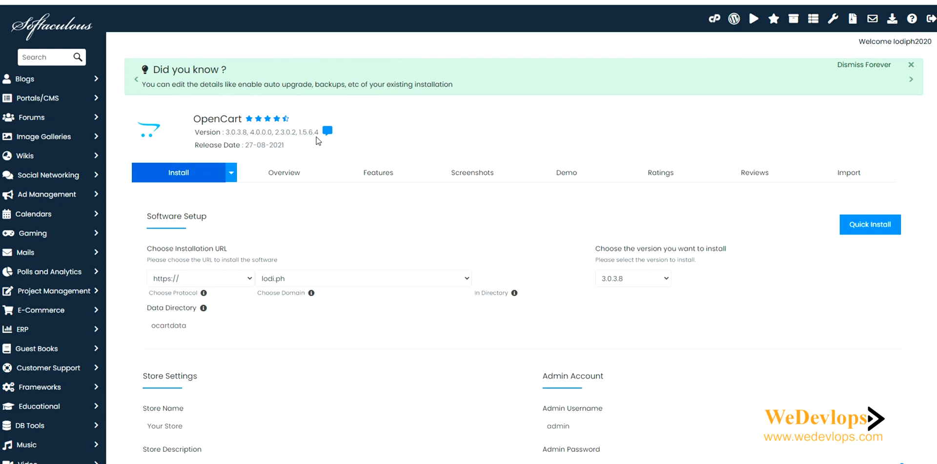
pyautogui.click(910, 79)
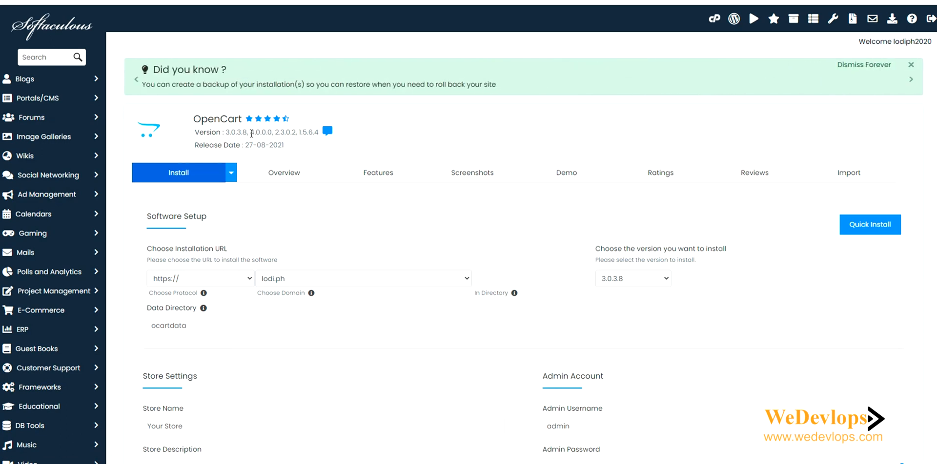
pyautogui.doubleClick(260, 131)
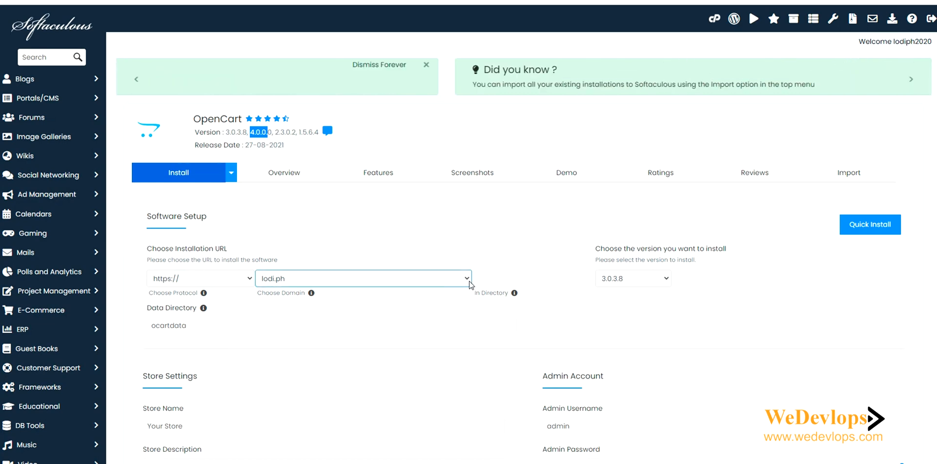
pyautogui.click(465, 278)
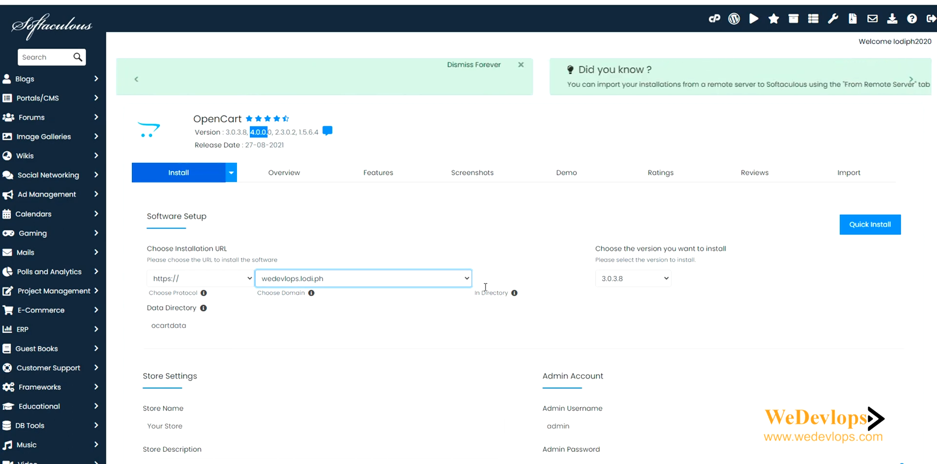
pyautogui.click(526, 278)
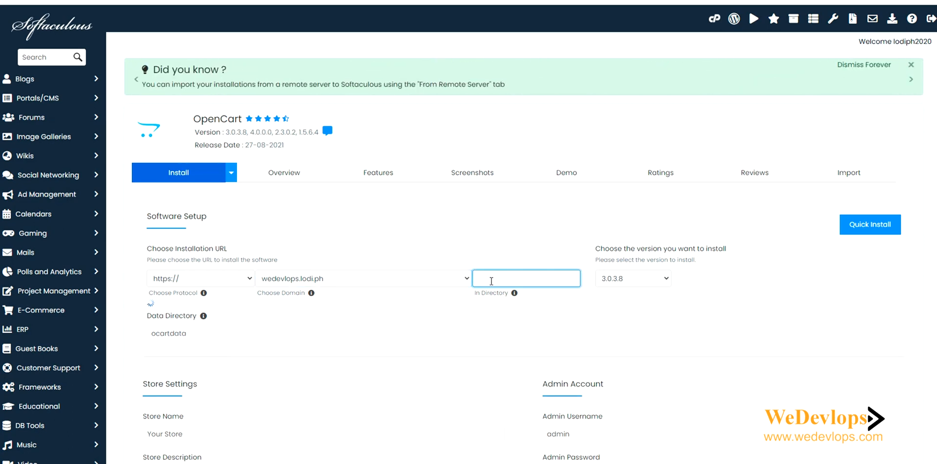
pyautogui.write('d')
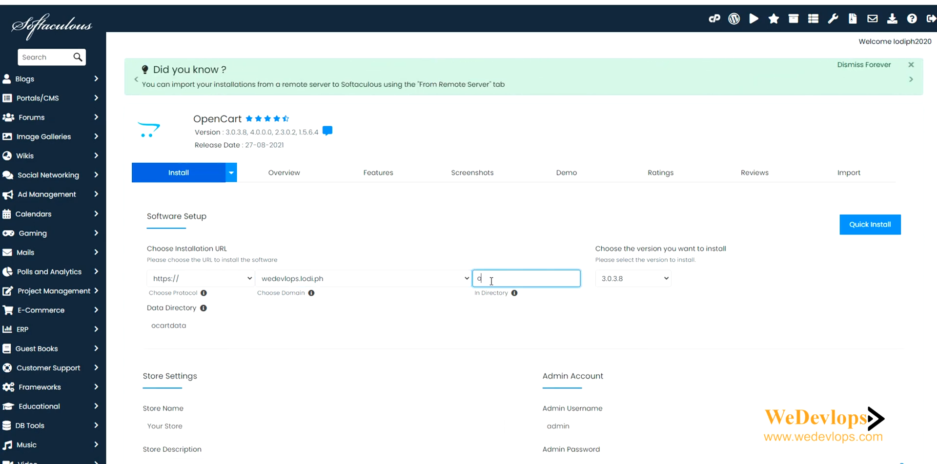
pyautogui.write('oc4')
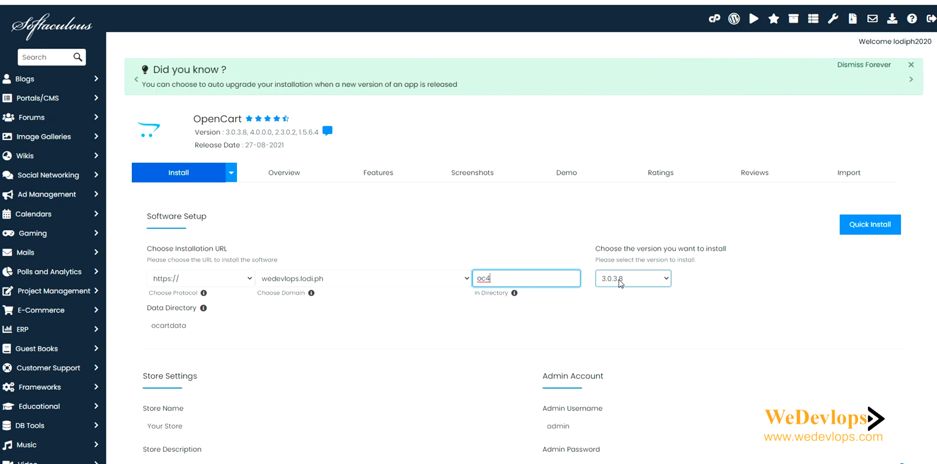
# Choose OpenCart version 4.0.0.0 and re-enter oc4 as the directory on wedevlops.lodi.ph.
pyautogui.click(631, 278)
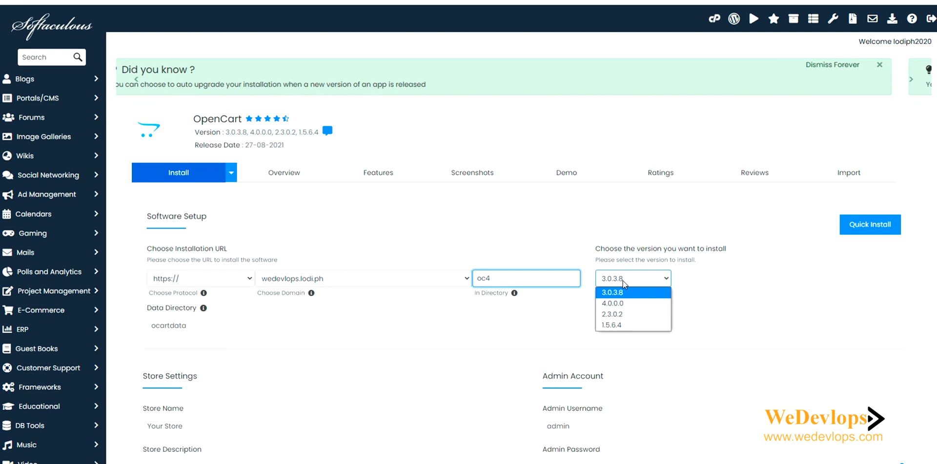
pyautogui.click(611, 303)
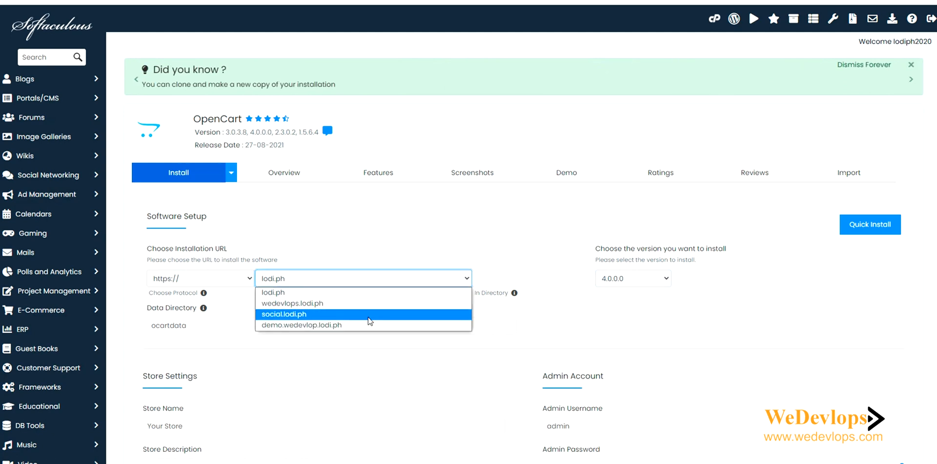
pyautogui.click(291, 303)
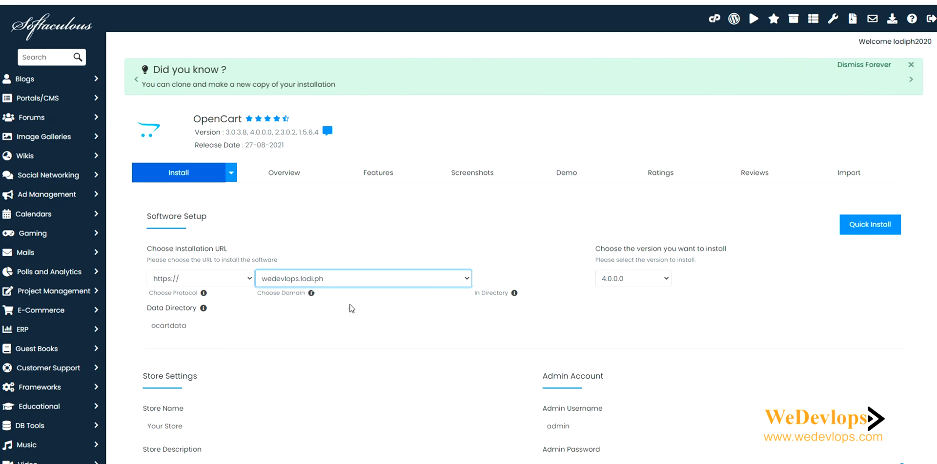
pyautogui.click(525, 278)
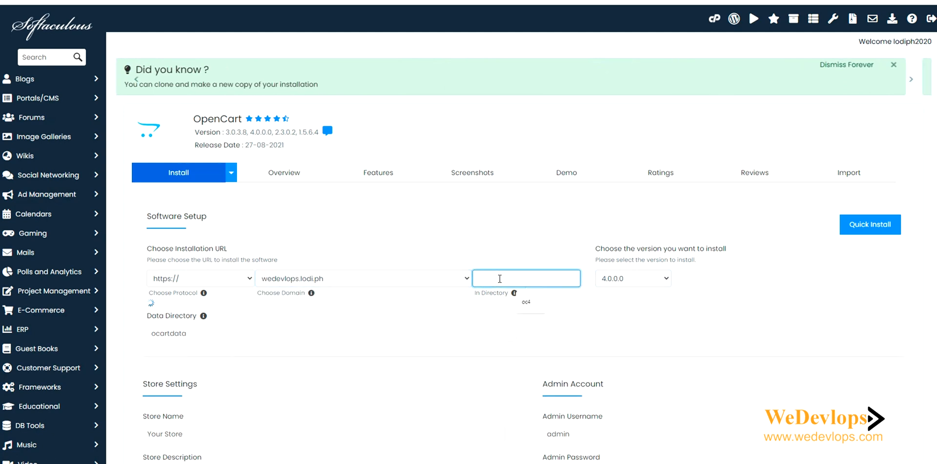
pyautogui.write('oc4')
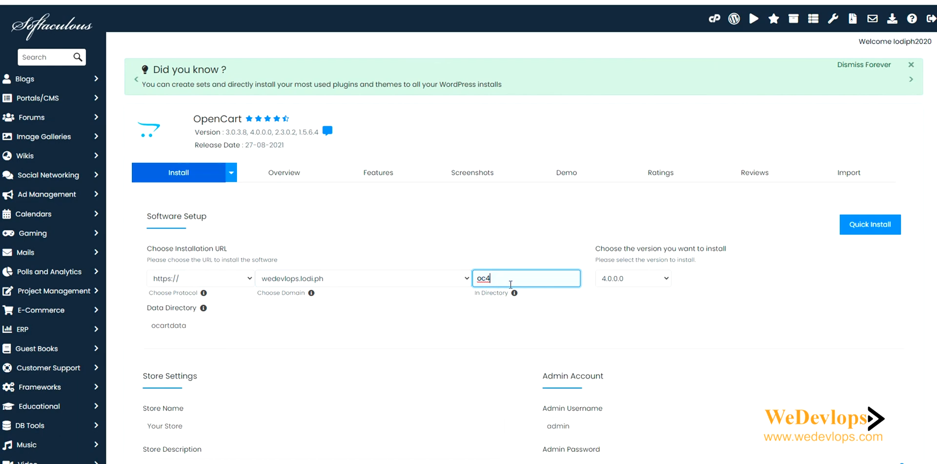
pyautogui.moveTo(653, 300)
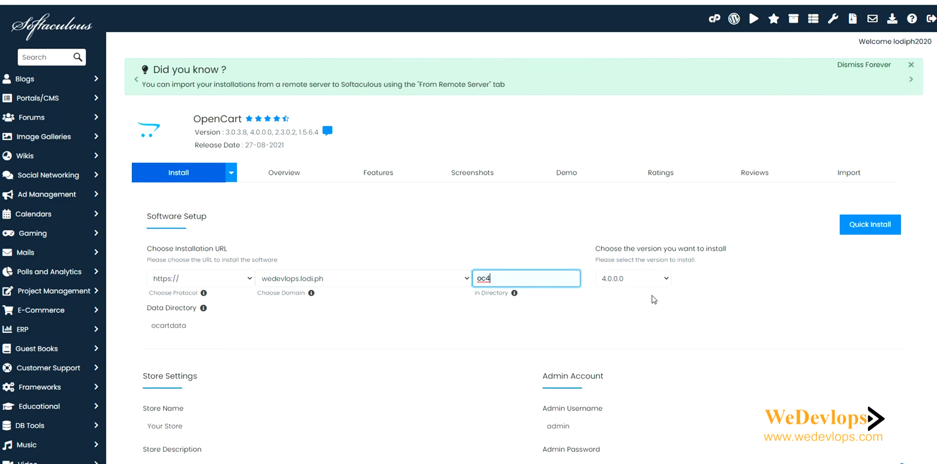
pyautogui.scroll(-3)
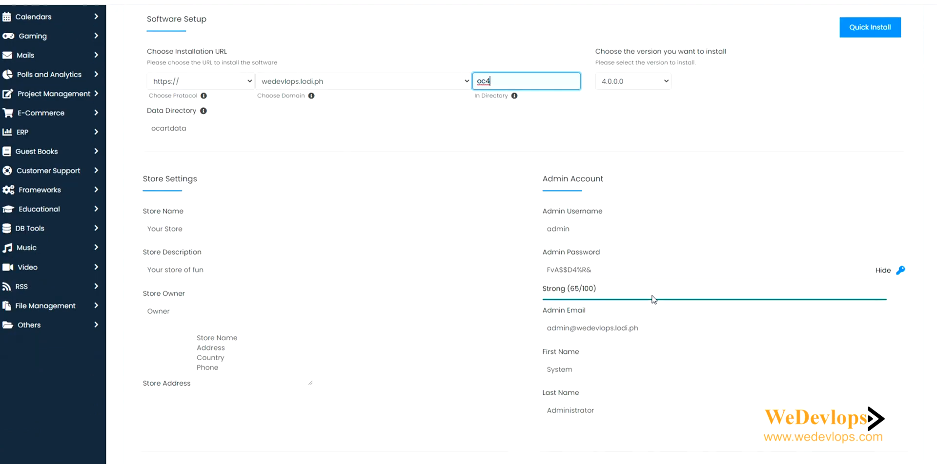
pyautogui.click(605, 269)
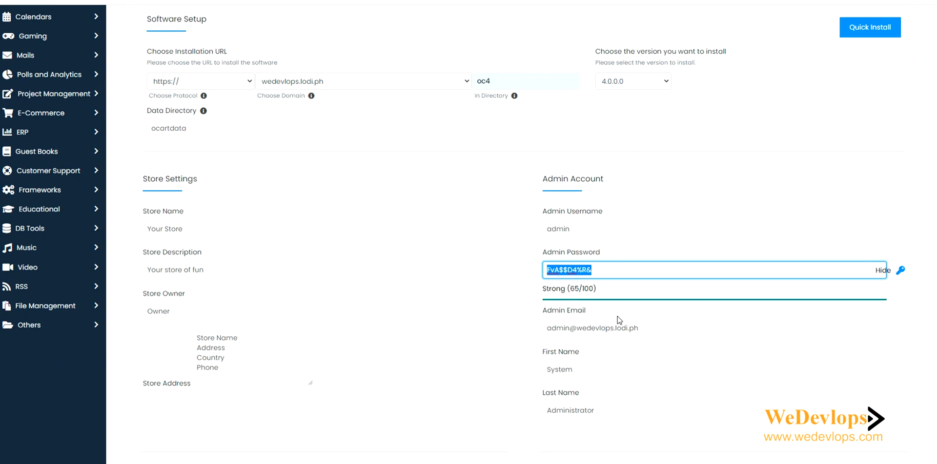
pyautogui.click(657, 327)
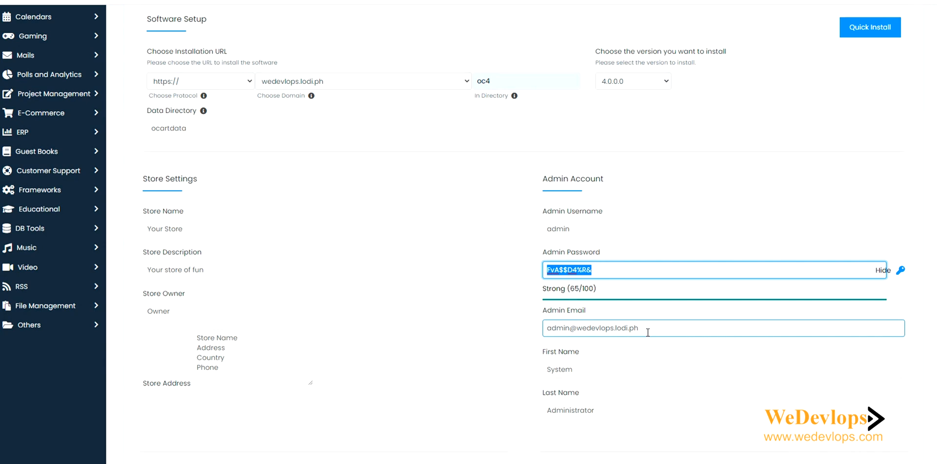
pyautogui.moveTo(608, 338)
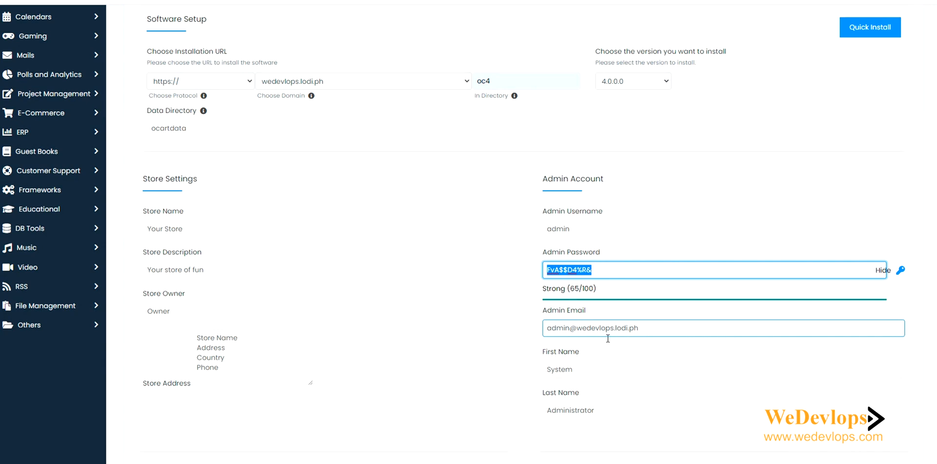
pyautogui.moveTo(516, 350)
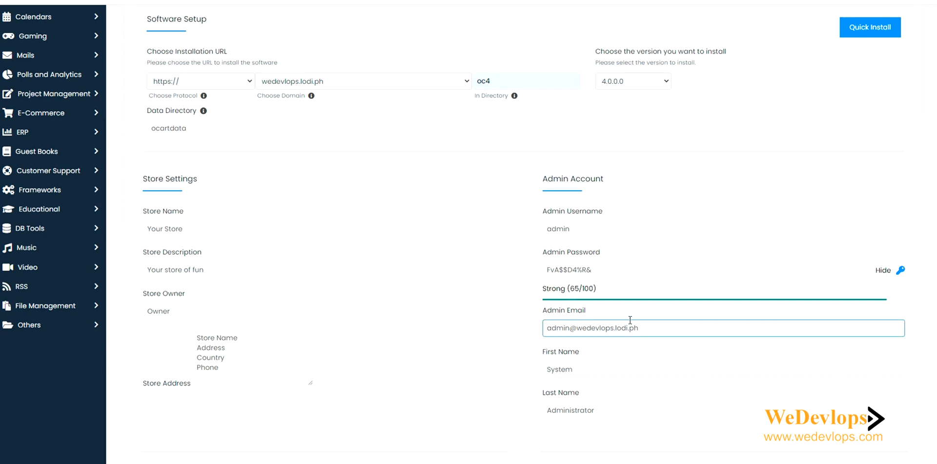
pyautogui.scroll(-3)
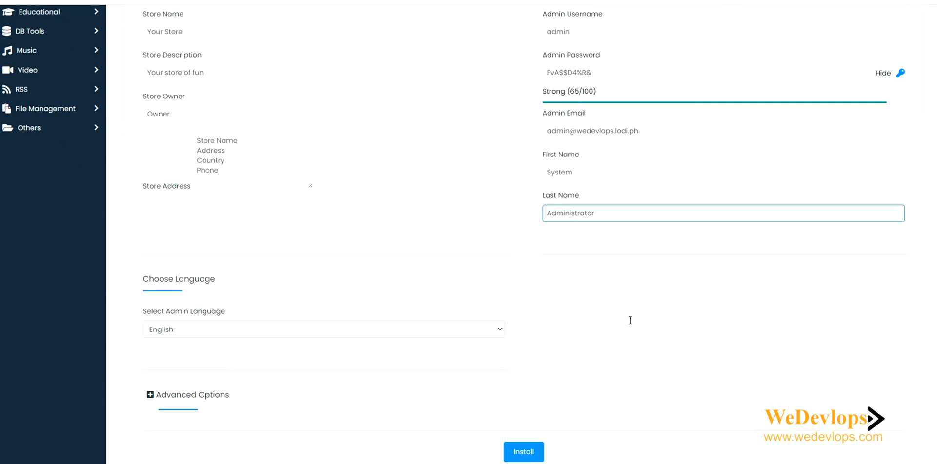
pyautogui.scroll(-3)
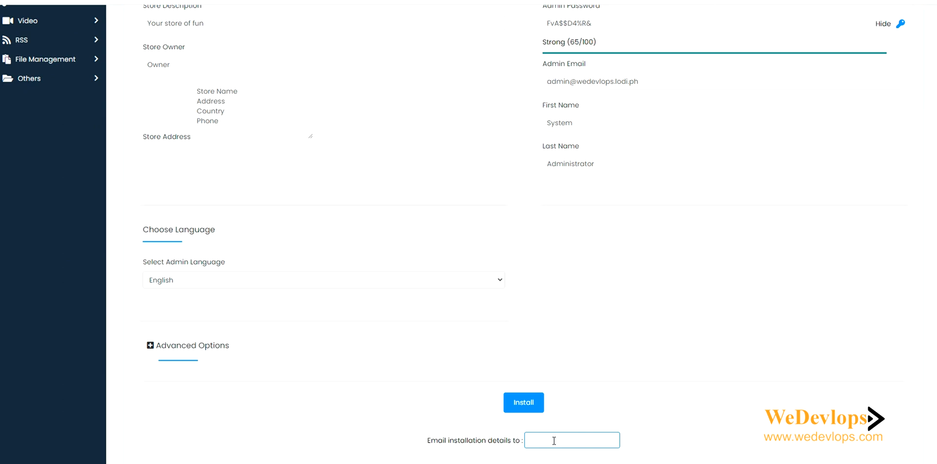
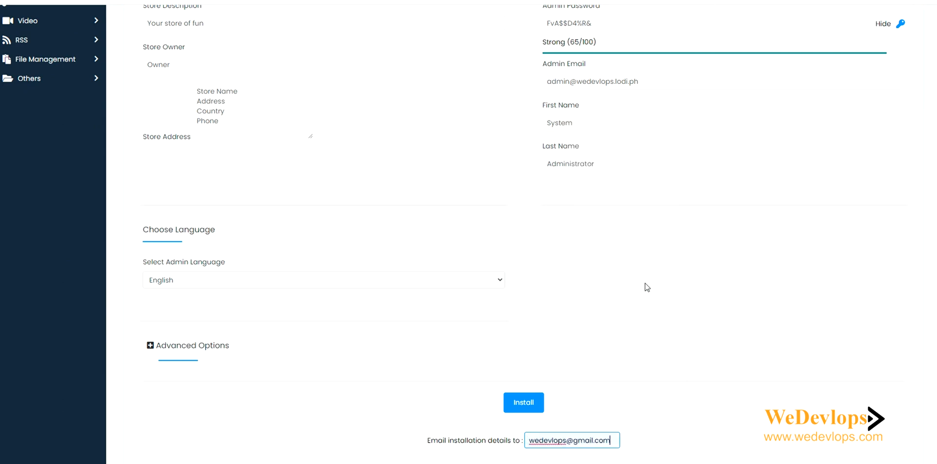
pyautogui.moveTo(716, 460)
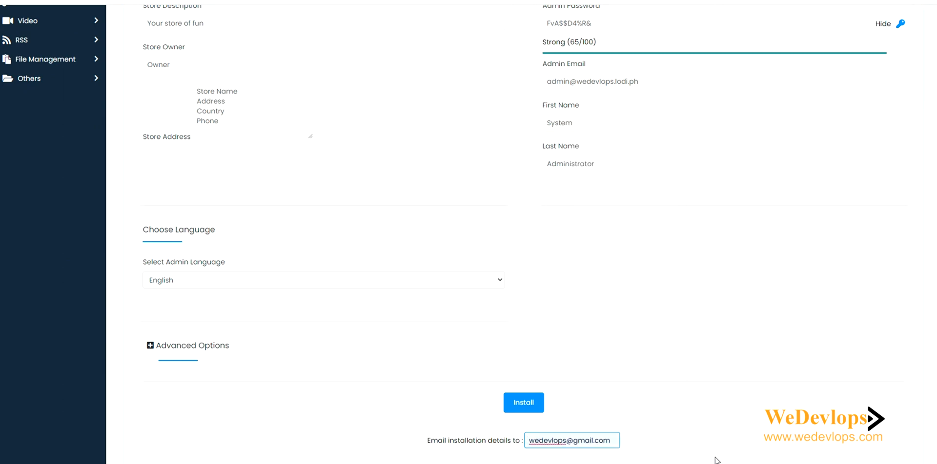
pyautogui.moveTo(544, 355)
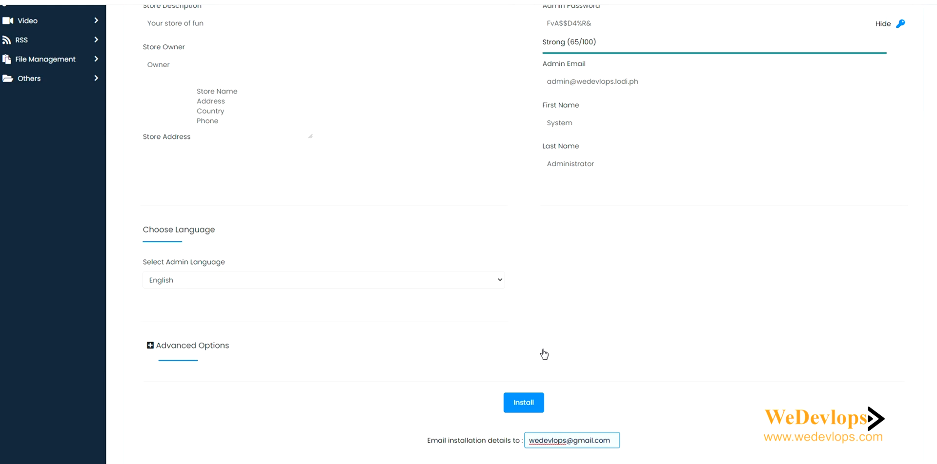
pyautogui.moveTo(545, 401)
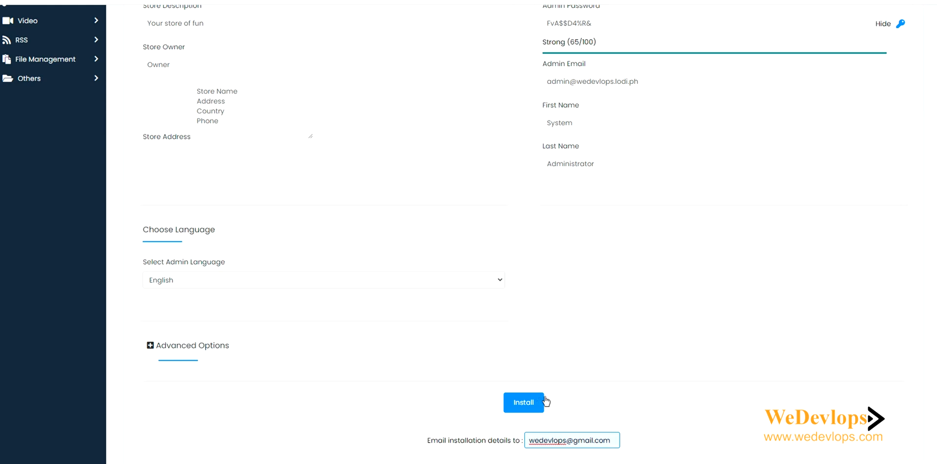
# Run the install so OpenCart 4 is set up at wedevlops.lodi.ph/oc4.
pyautogui.scroll(3)
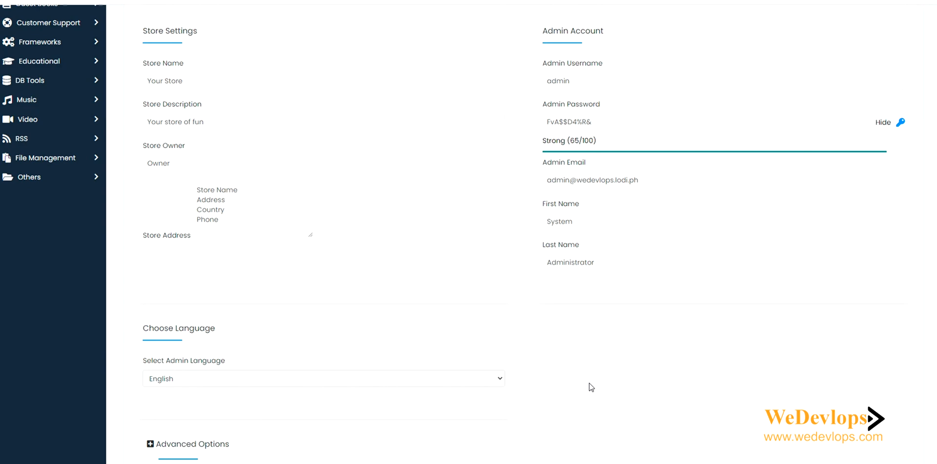
pyautogui.scroll(-3)
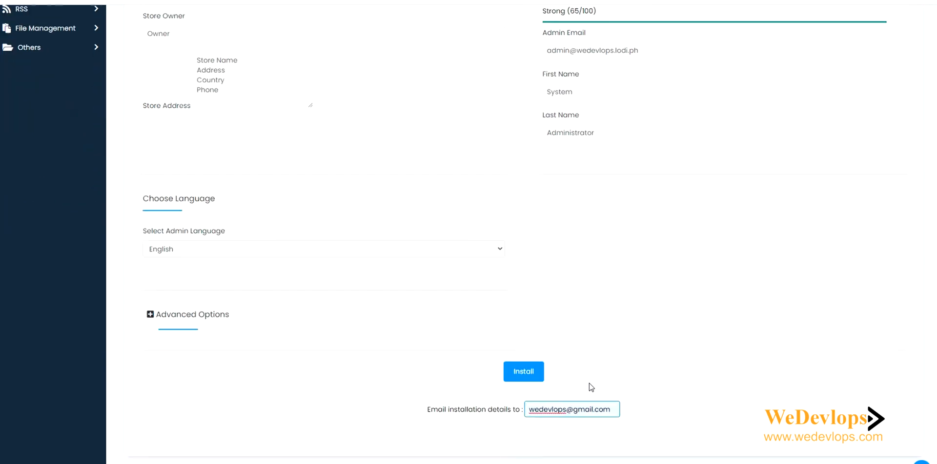
pyautogui.click(523, 370)
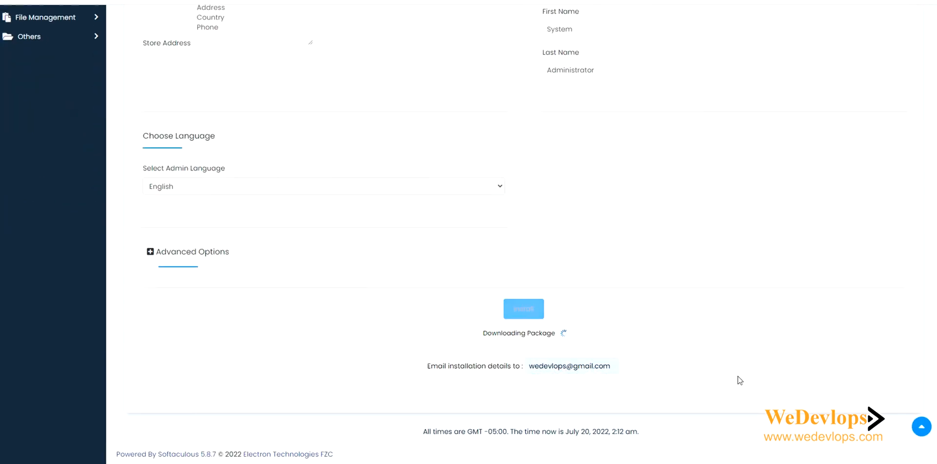
pyautogui.moveTo(762, 366)
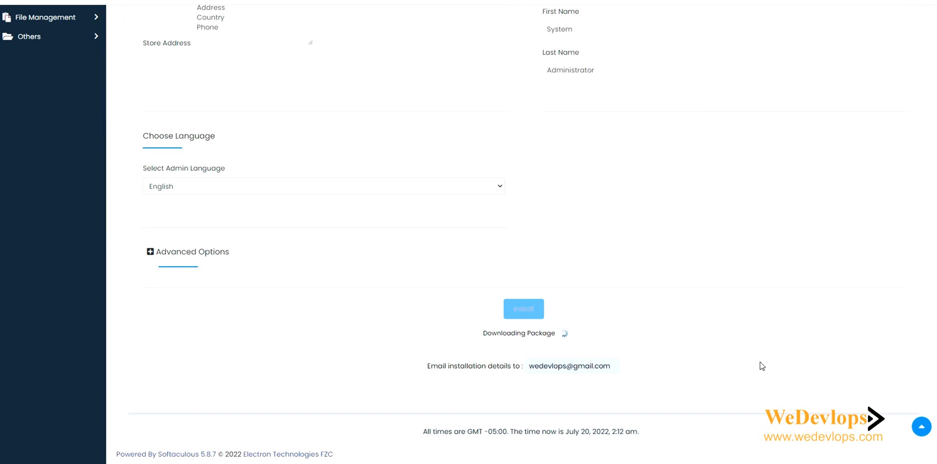
pyautogui.click(523, 309)
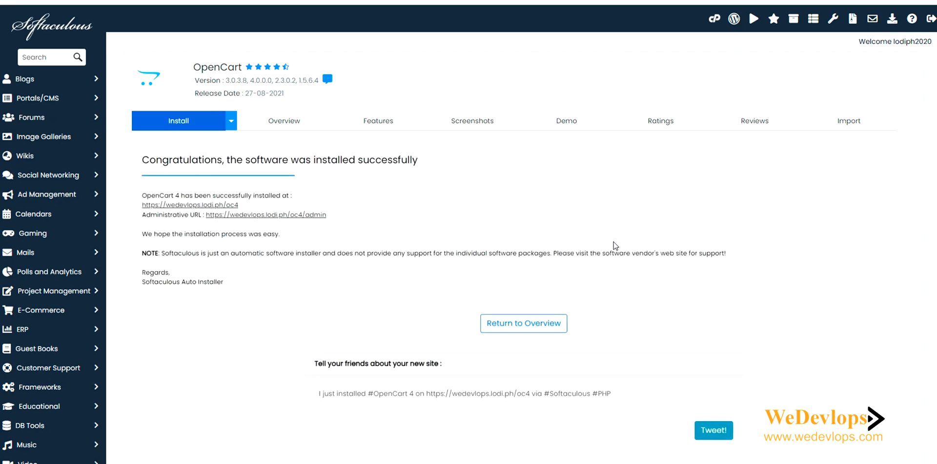
pyautogui.moveTo(189, 211)
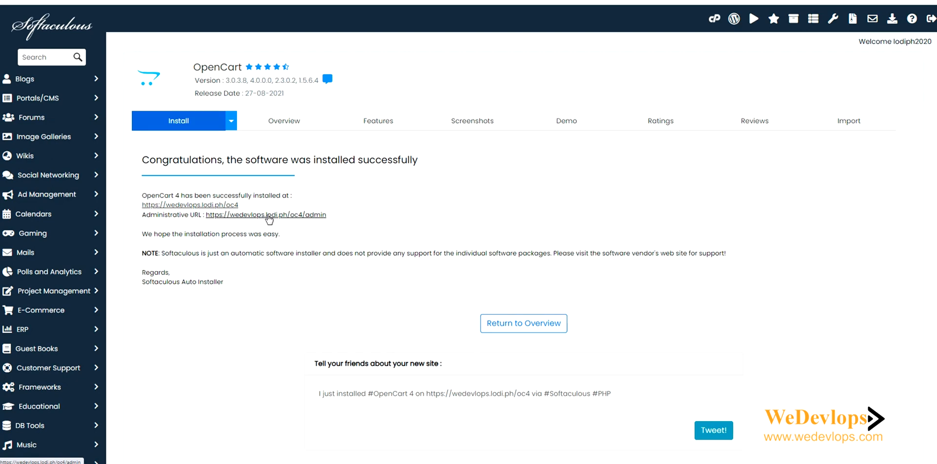
pyautogui.moveTo(445, 293)
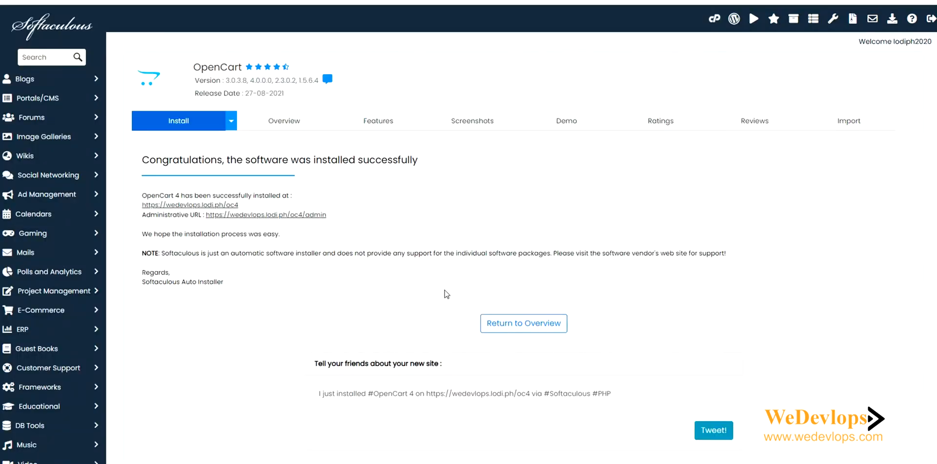
pyautogui.moveTo(443, 295)
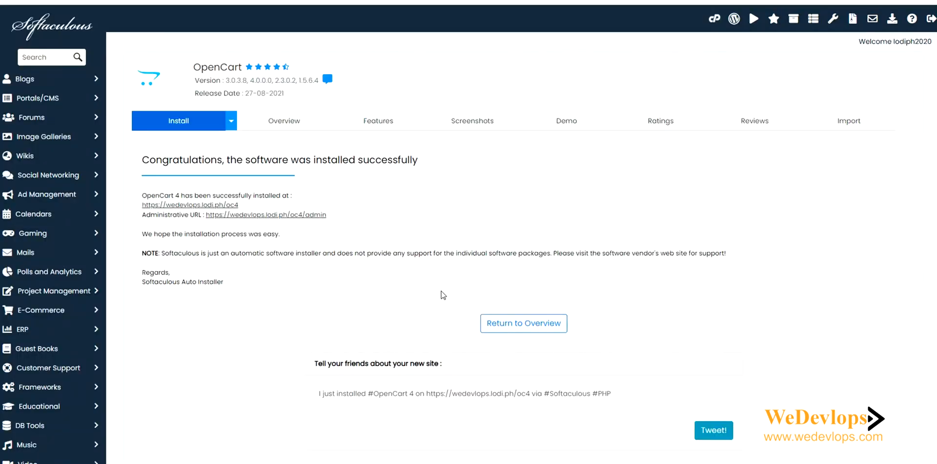
pyautogui.moveTo(743, 61)
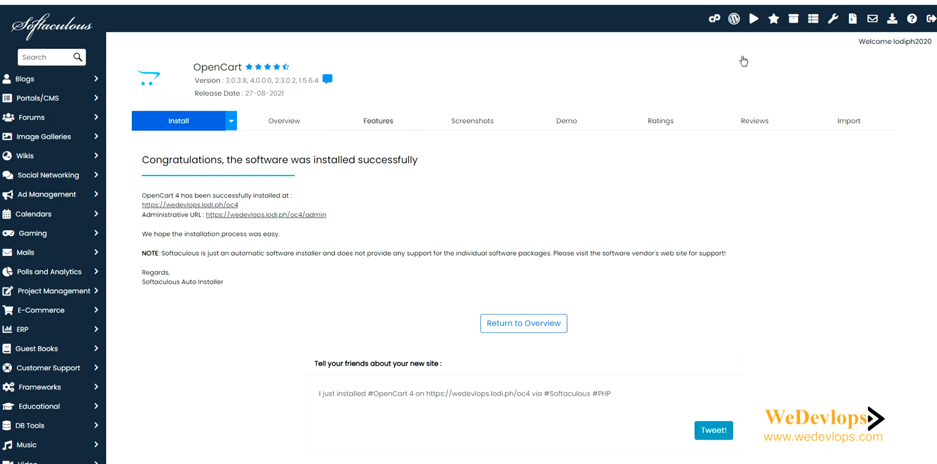
pyautogui.moveTo(326, 315)
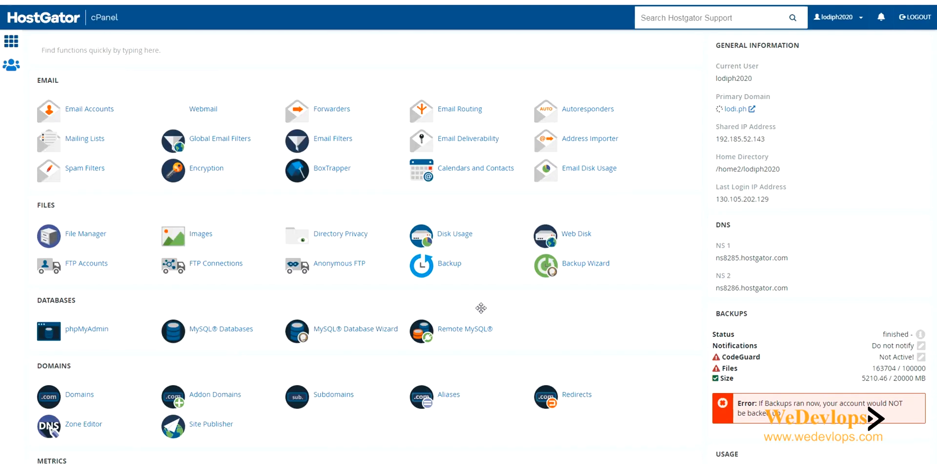
pyautogui.moveTo(464, 330)
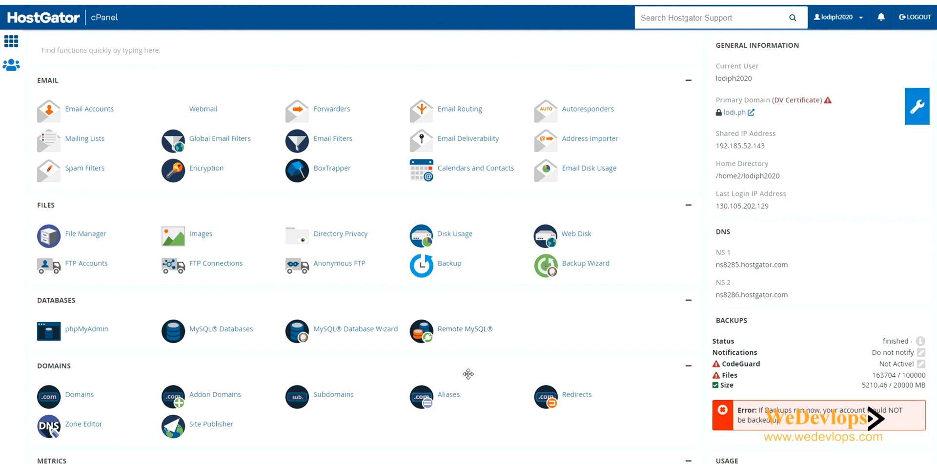
pyautogui.moveTo(540, 359)
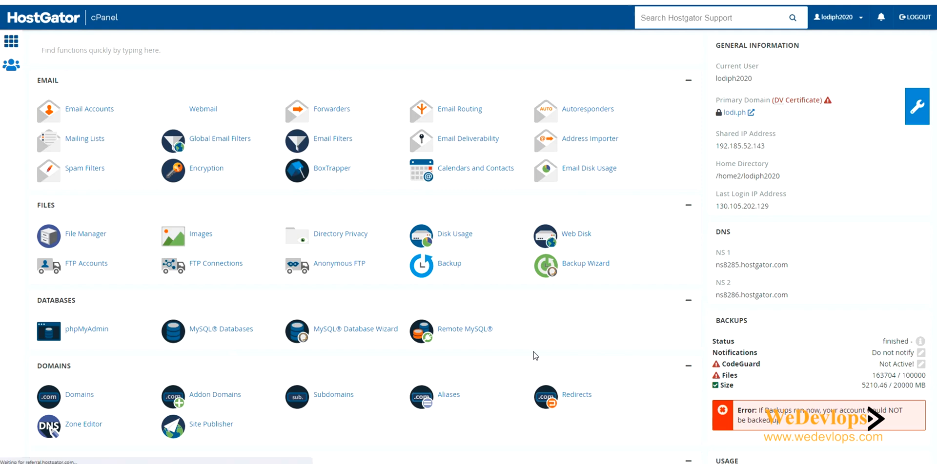
# Go to MultiPHP Manager under Software on the cPanel home page.
pyautogui.scroll(-3)
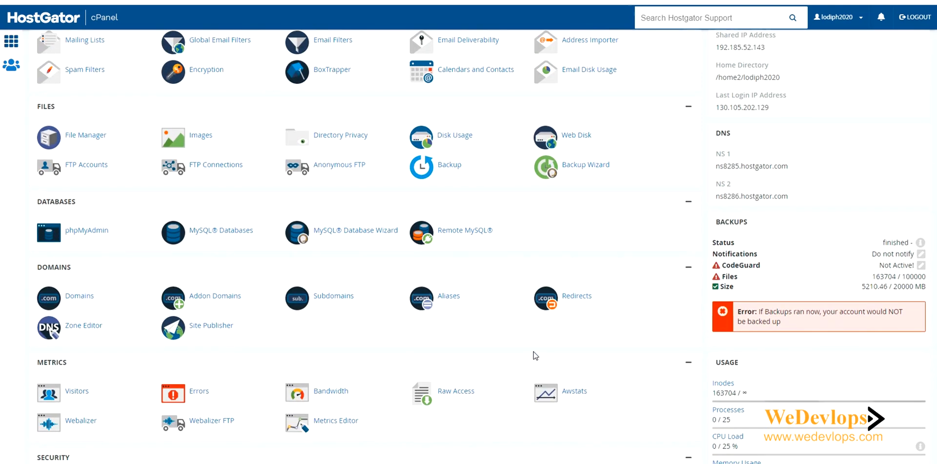
pyautogui.scroll(-3)
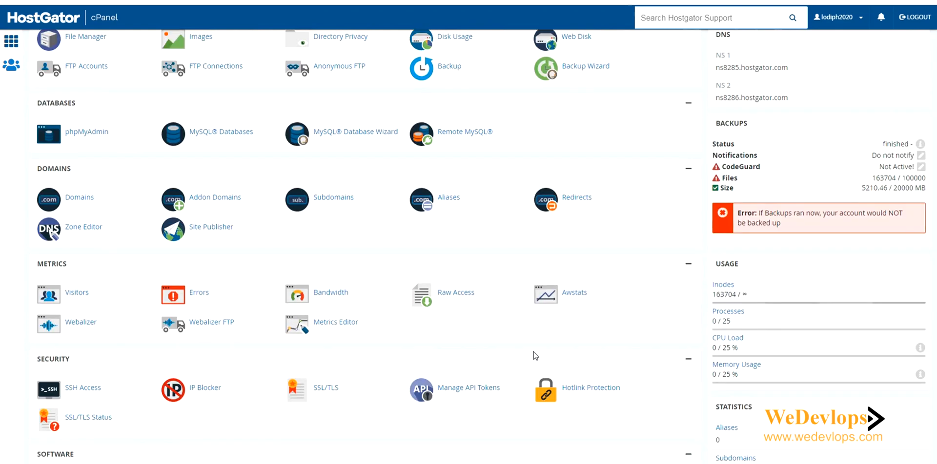
pyautogui.scroll(-3)
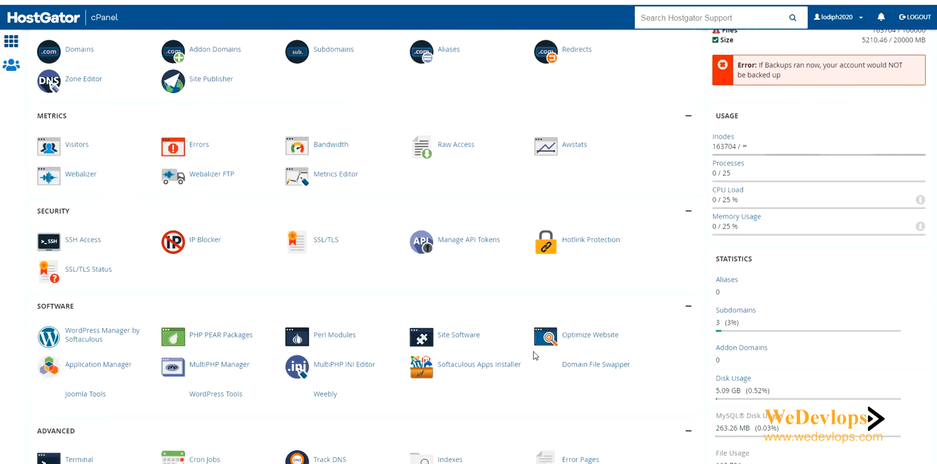
pyautogui.moveTo(562, 379)
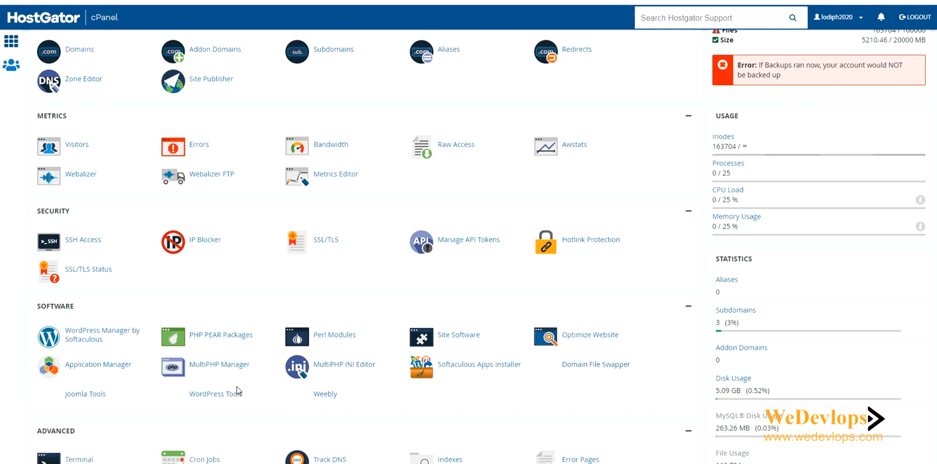
pyautogui.moveTo(224, 407)
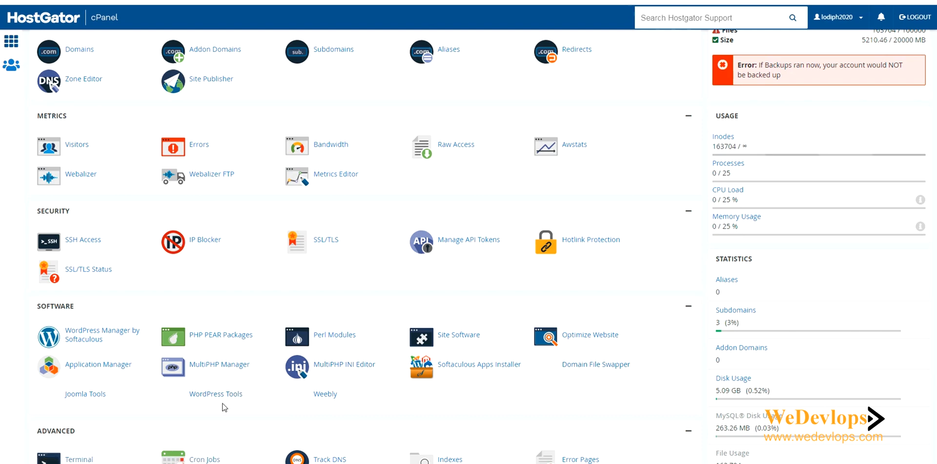
pyautogui.moveTo(220, 365)
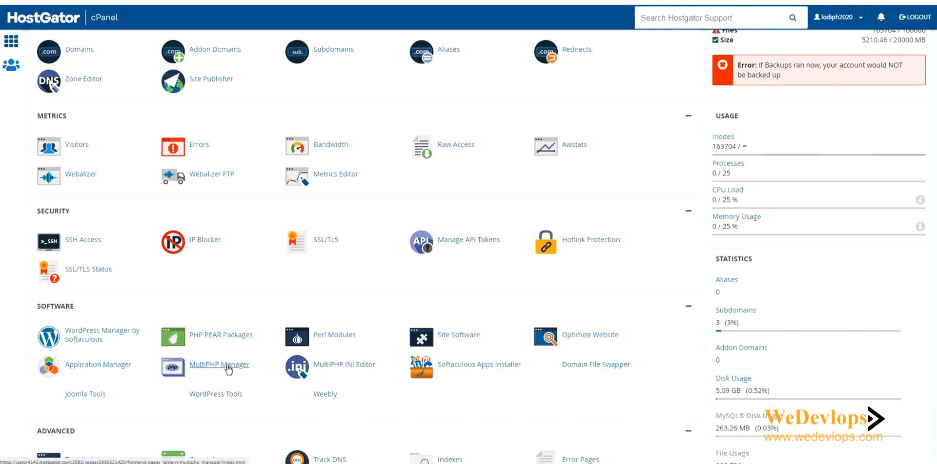
pyautogui.click(220, 365)
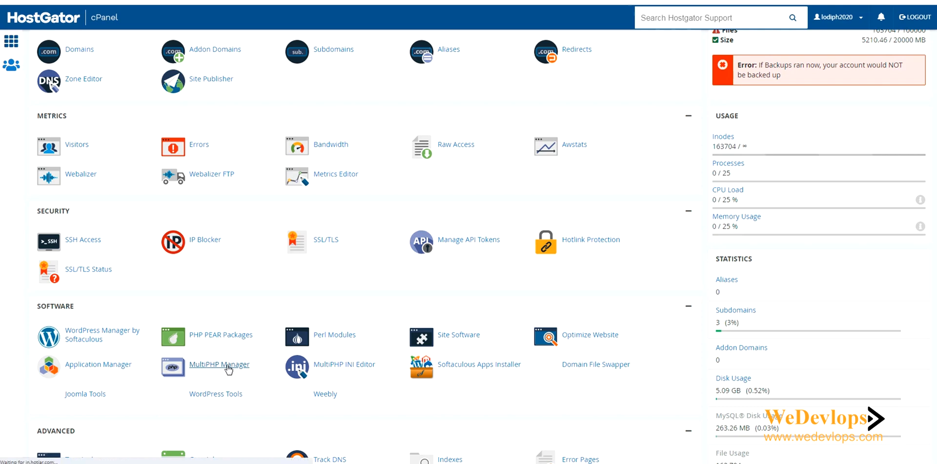
pyautogui.click(218, 365)
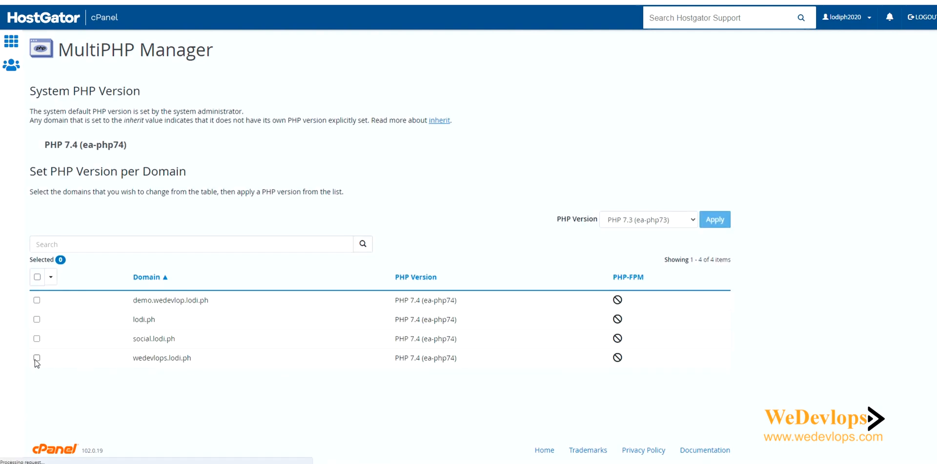
# Apply PHP 8.0 (ea-php80) to the wedevlops.lodi.ph domain.
pyautogui.click(36, 358)
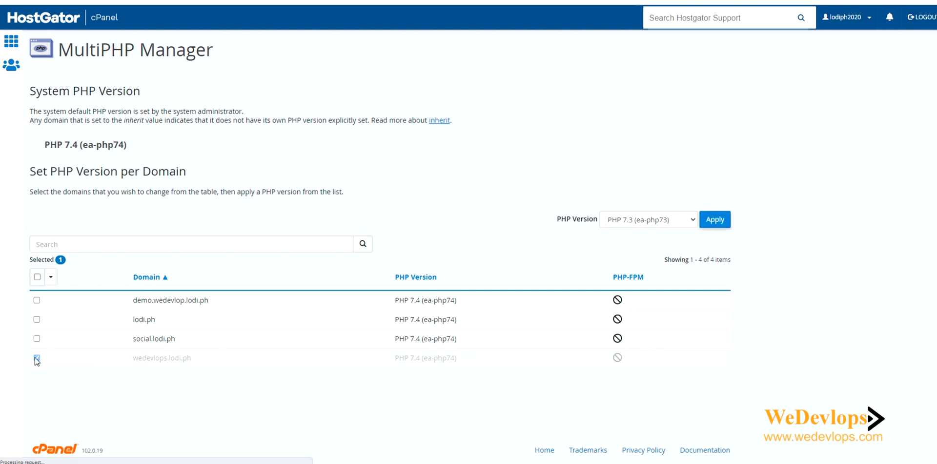
pyautogui.click(36, 358)
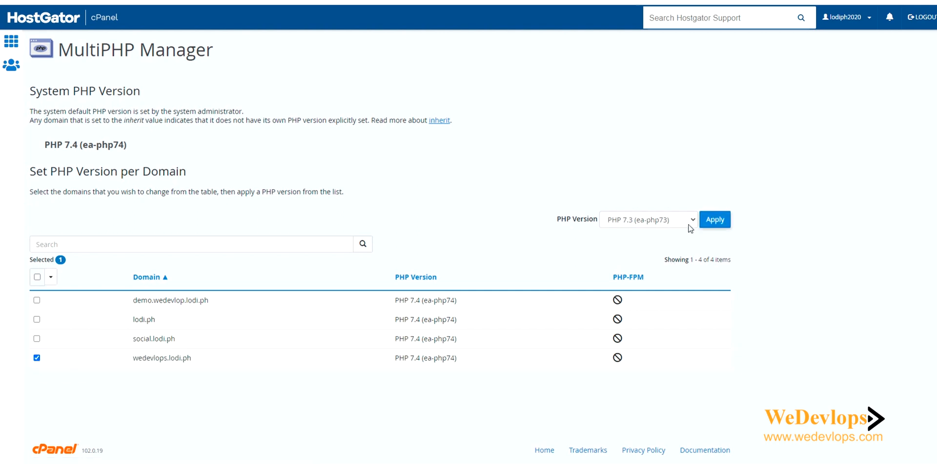
pyautogui.click(648, 220)
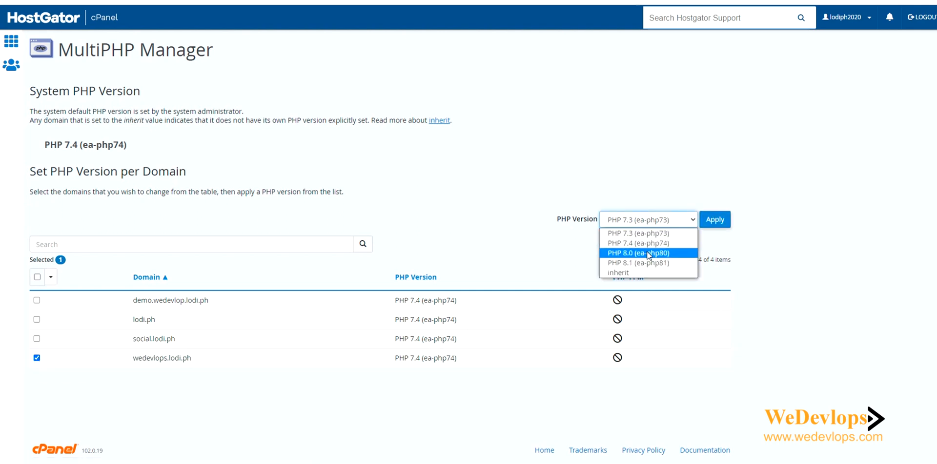
pyautogui.click(638, 253)
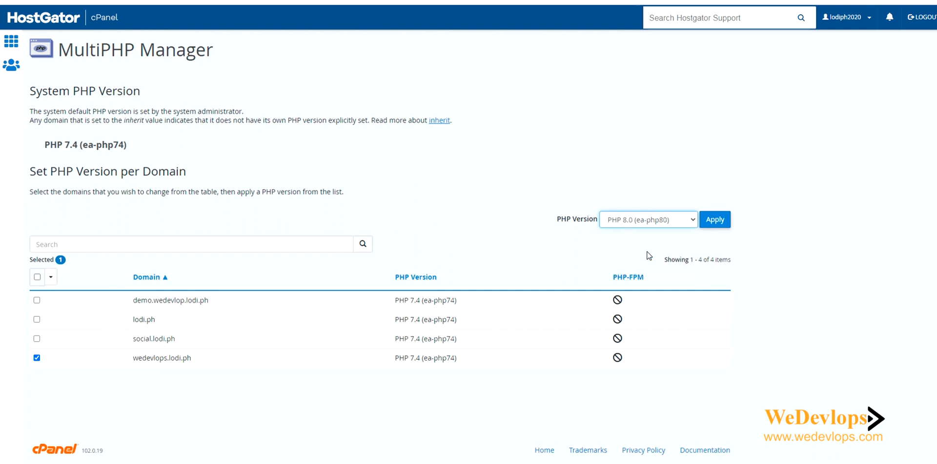
pyautogui.click(714, 220)
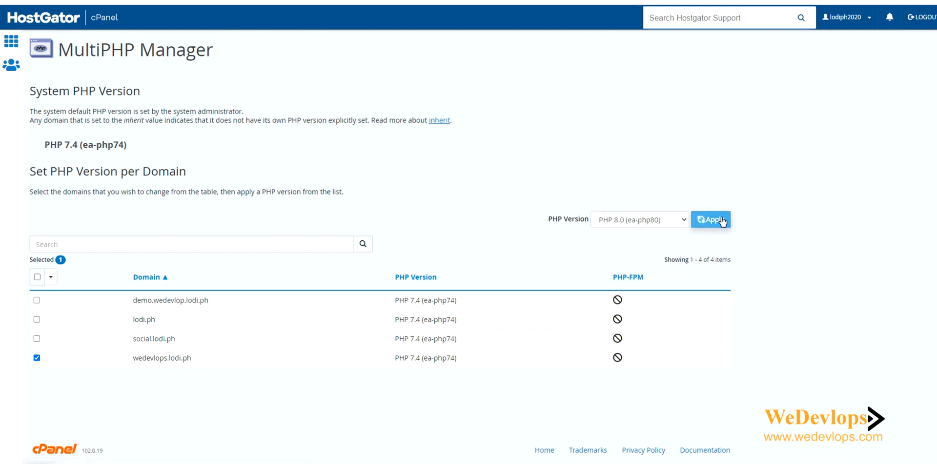
pyautogui.click(710, 220)
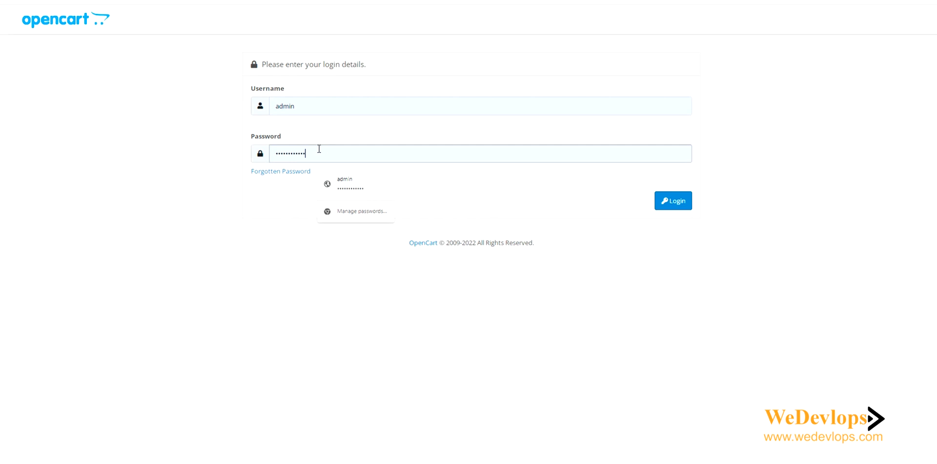
# Log in to the OpenCart admin as admin with the generated password.
pyautogui.click(566, 256)
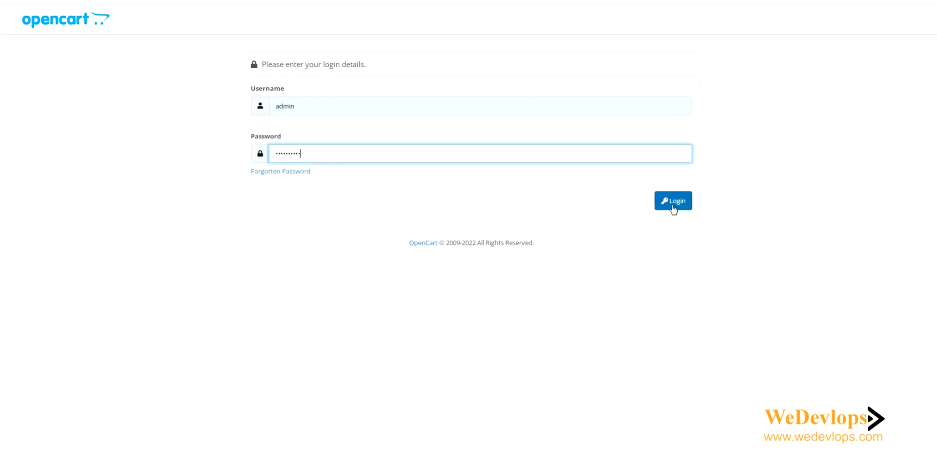
pyautogui.click(672, 201)
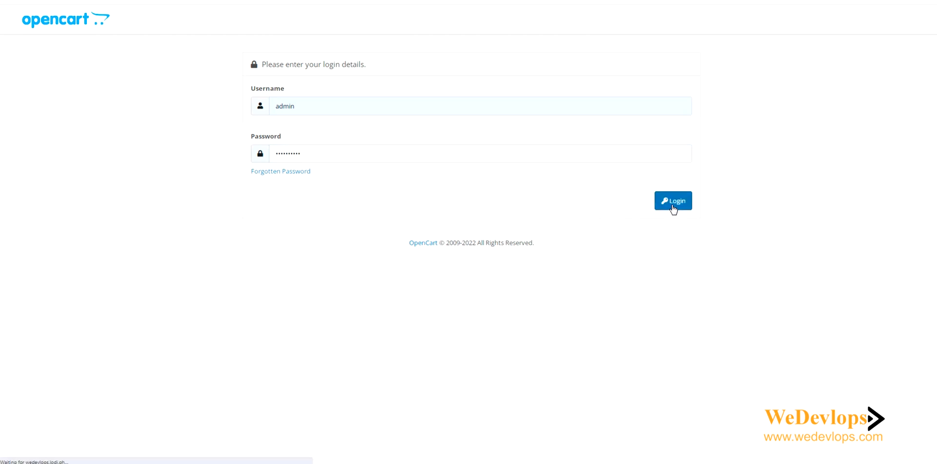
pyautogui.click(672, 201)
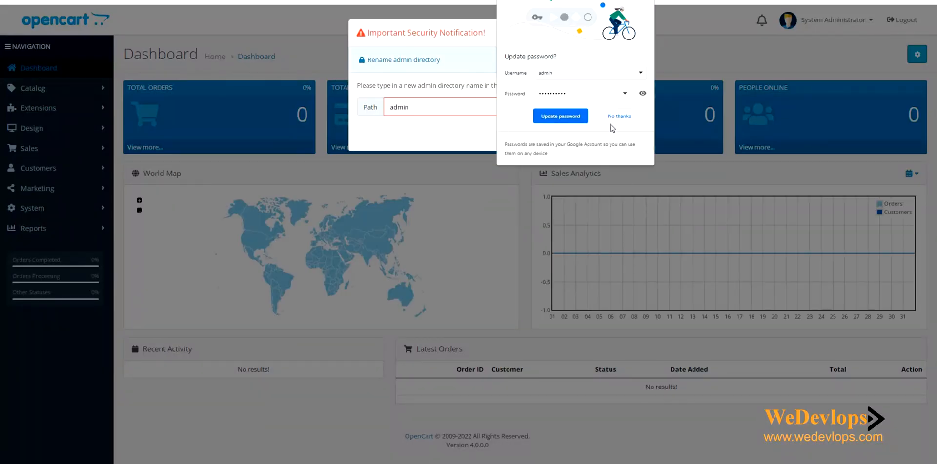
pyautogui.moveTo(622, 104)
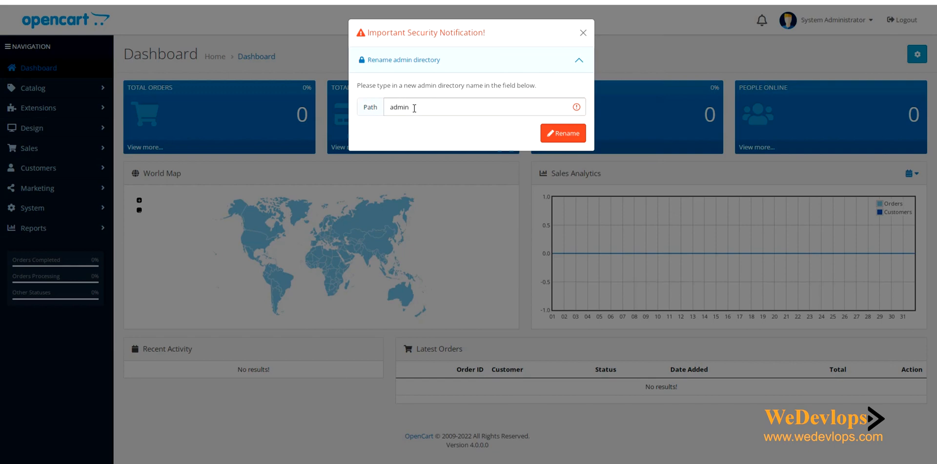
# Attempt renaming the admin directory to adminoc4, which already exists, then dismiss the notice.
pyautogui.write('o')
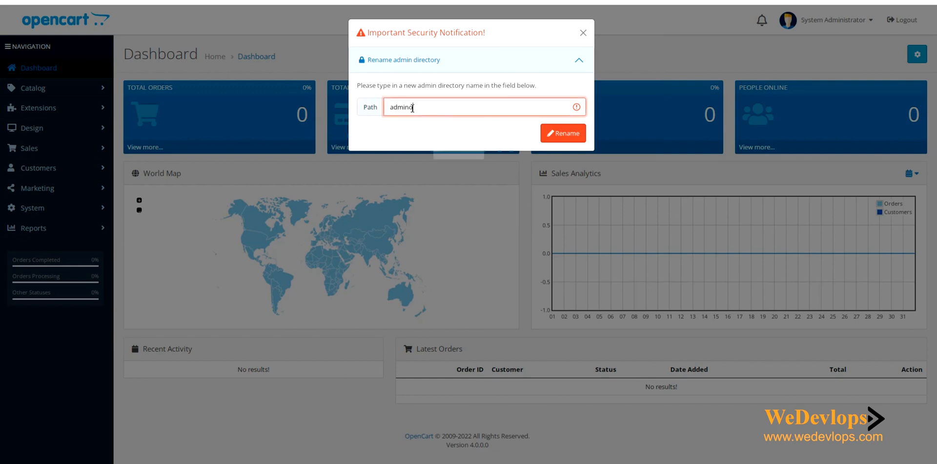
pyautogui.write('oc4')
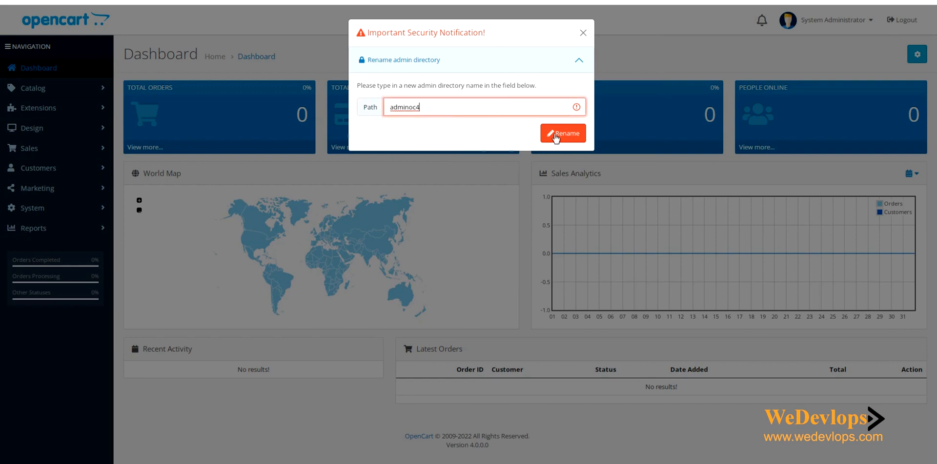
pyautogui.click(562, 133)
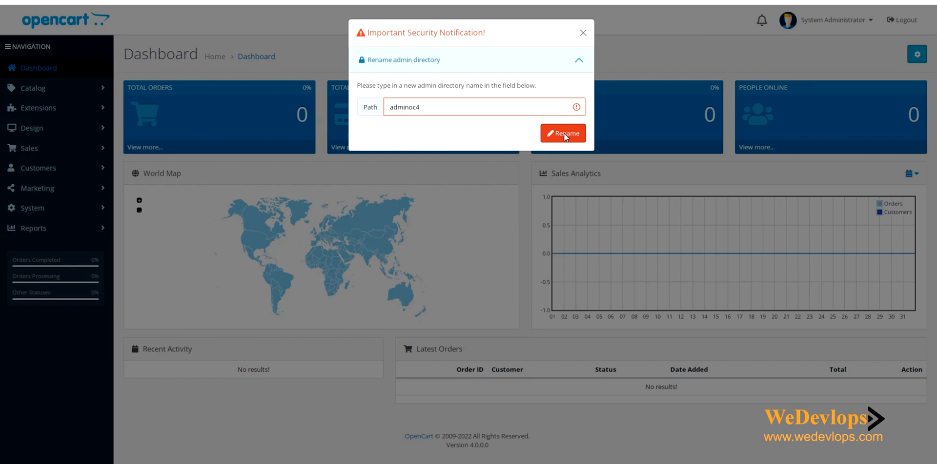
pyautogui.moveTo(625, 226)
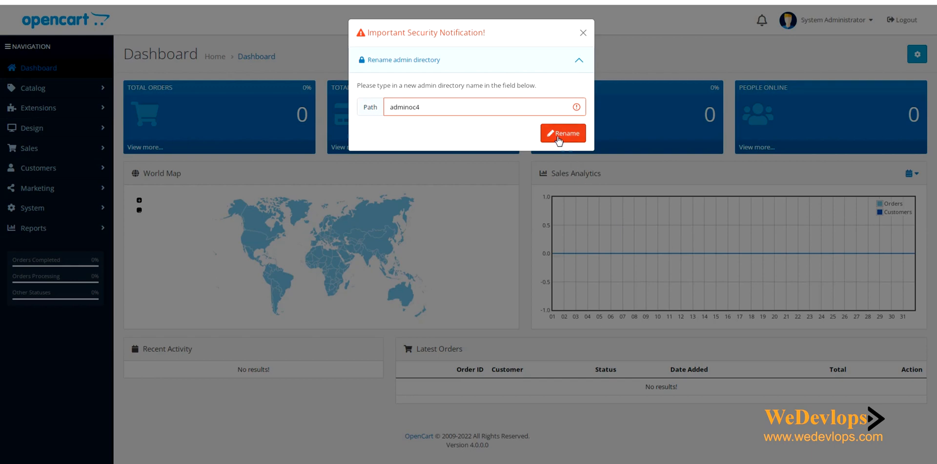
pyautogui.click(562, 133)
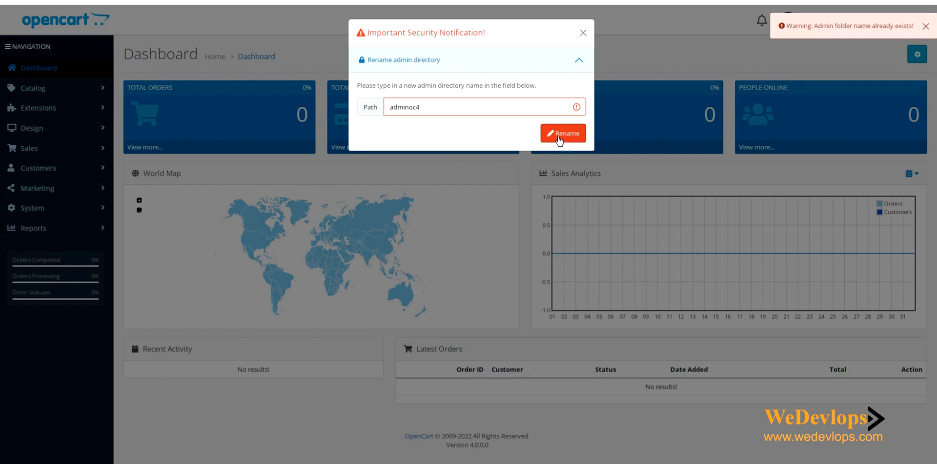
pyautogui.moveTo(583, 33)
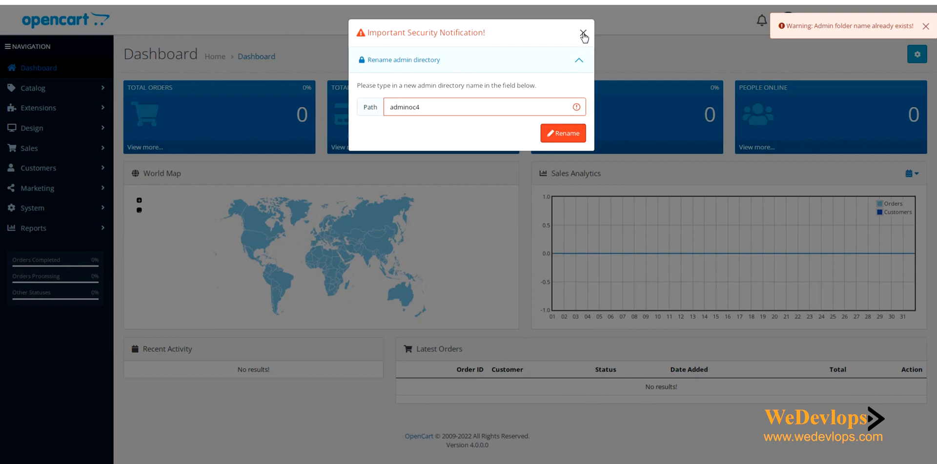
pyautogui.click(583, 35)
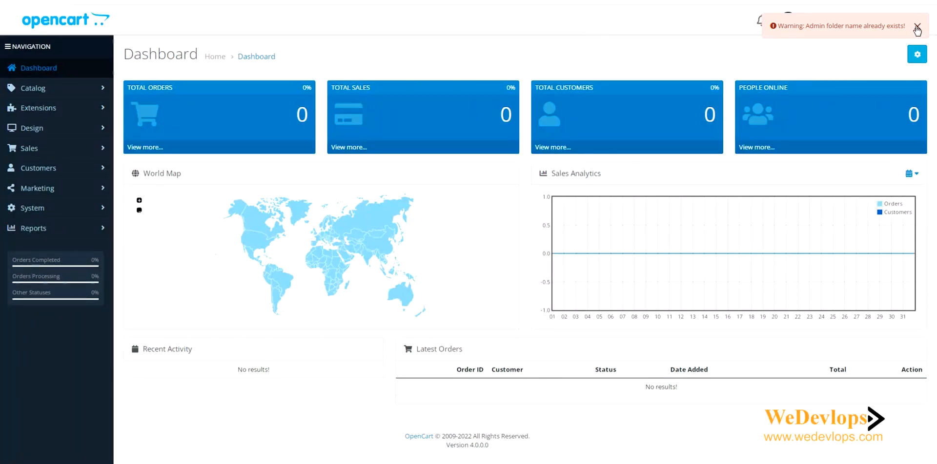
# Clear the folder-name warning and visit Your Store from the System Administrator menu.
pyautogui.click(933, 28)
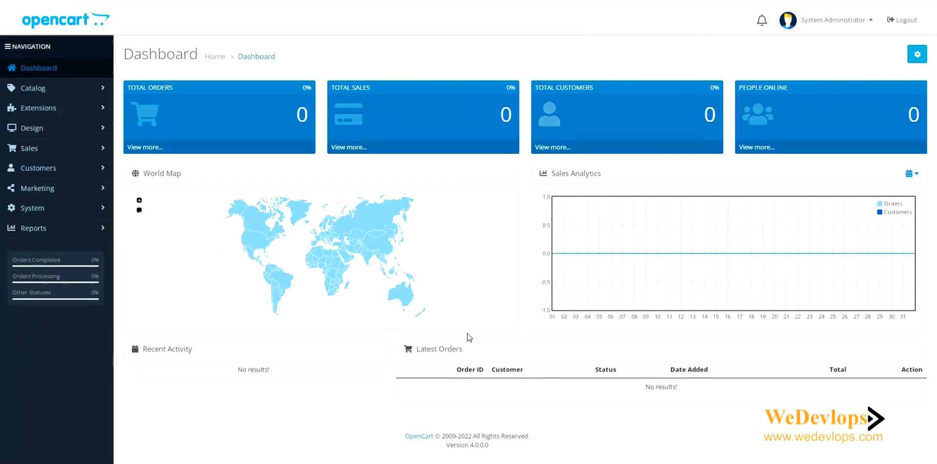
pyautogui.moveTo(460, 454)
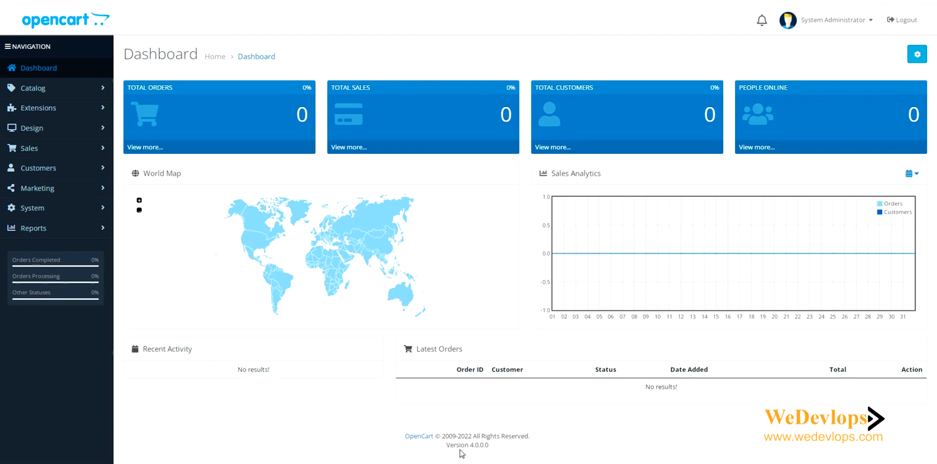
pyautogui.moveTo(843, 88)
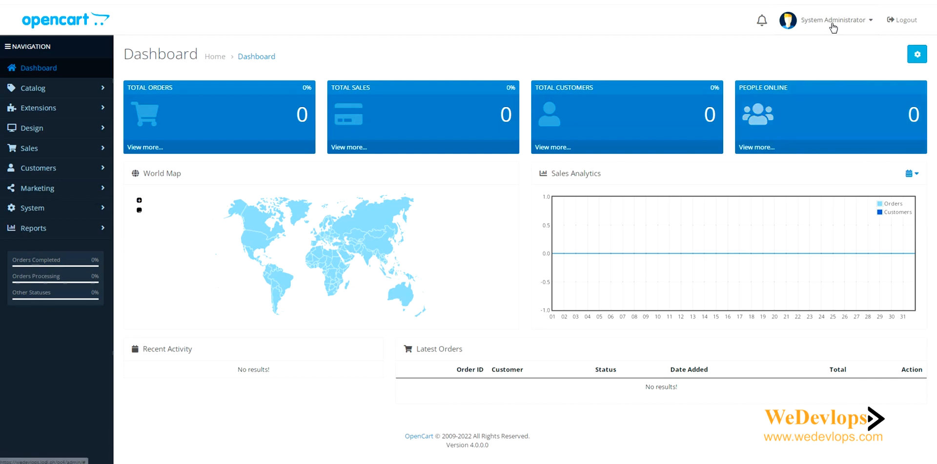
pyautogui.click(833, 19)
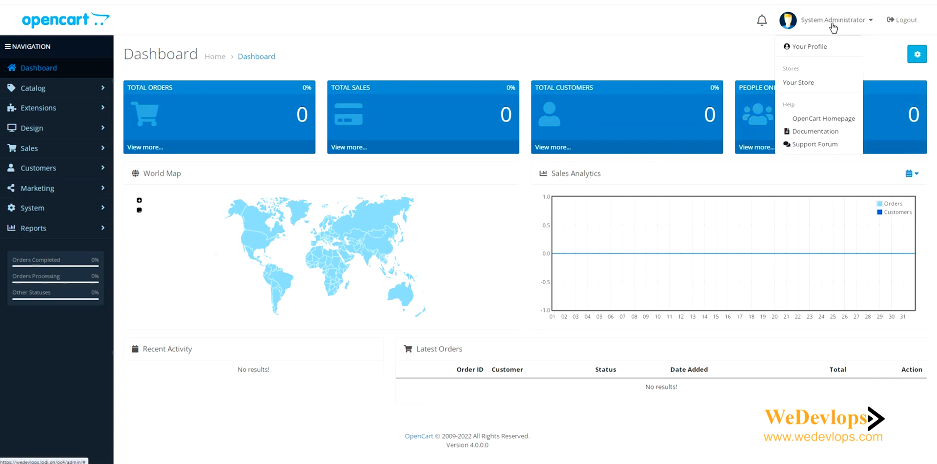
pyautogui.click(798, 83)
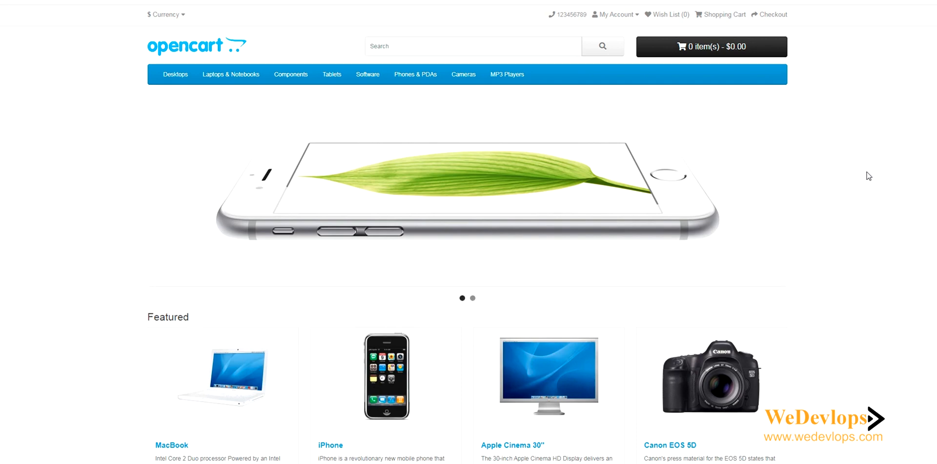
# Scroll the storefront homepage through featured products, brand logos and footer, then back up.
pyautogui.scroll(-3)
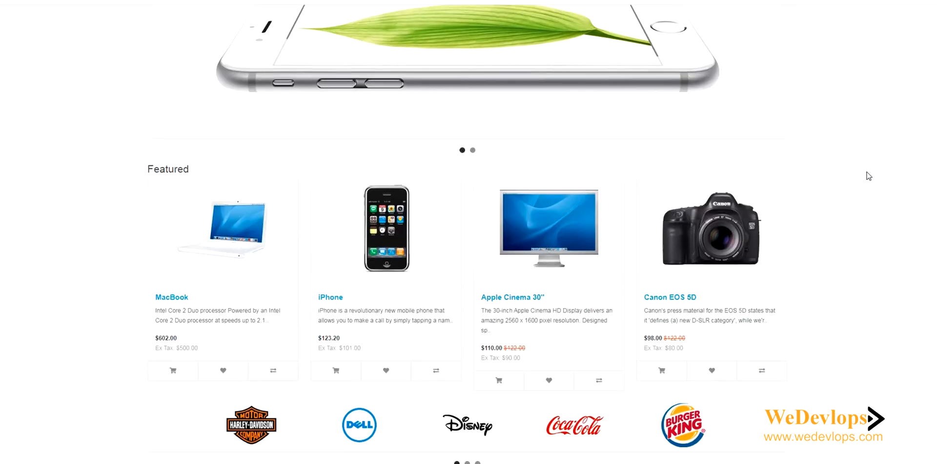
pyautogui.scroll(-3)
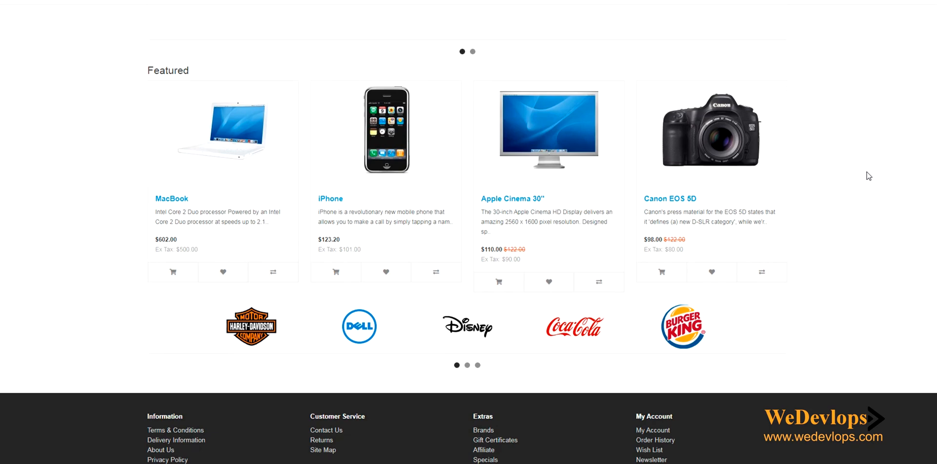
pyautogui.scroll(-3)
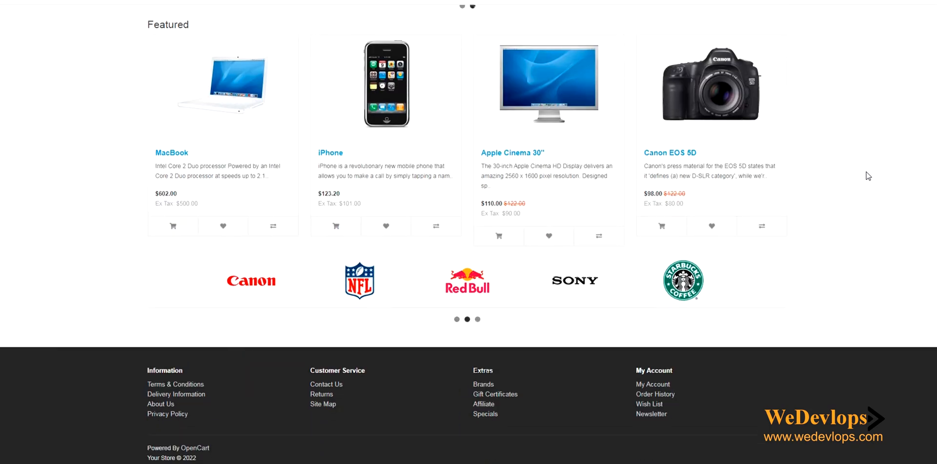
pyautogui.scroll(3)
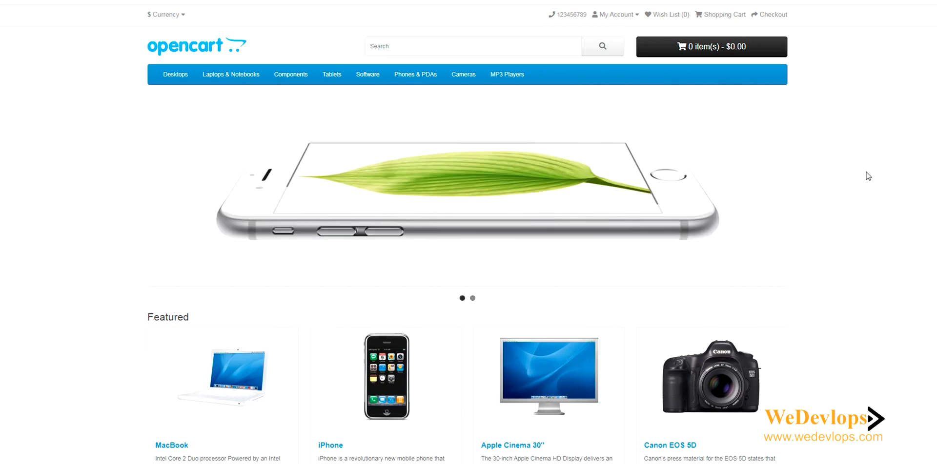
pyautogui.moveTo(827, 193)
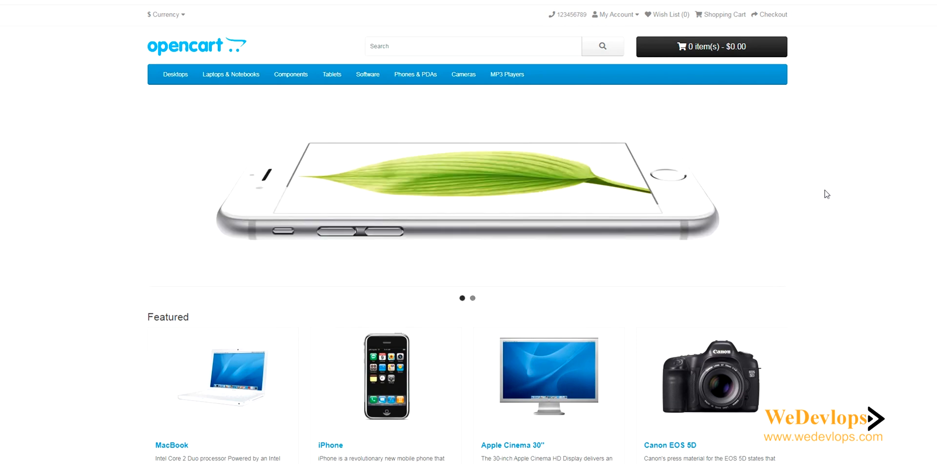
pyautogui.moveTo(842, 216)
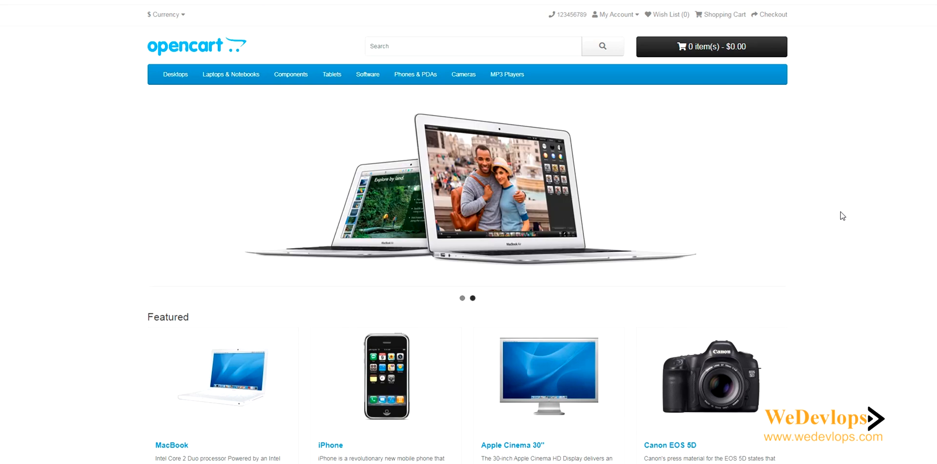
pyautogui.moveTo(849, 217)
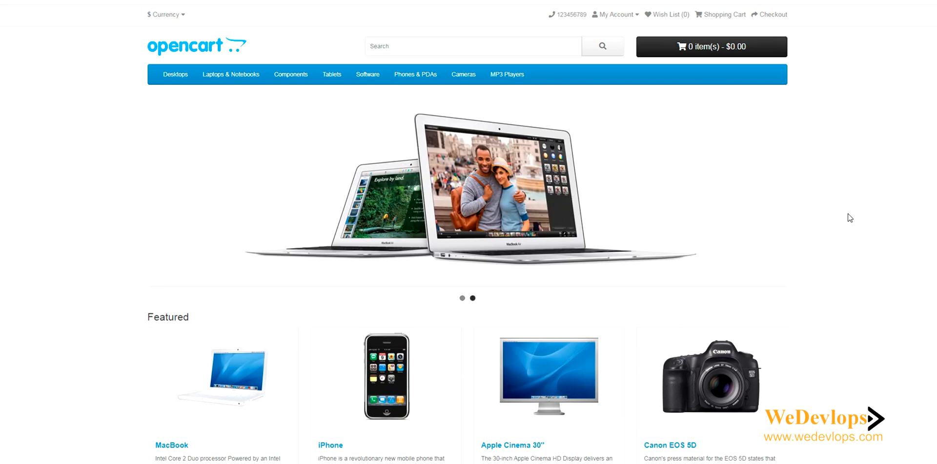